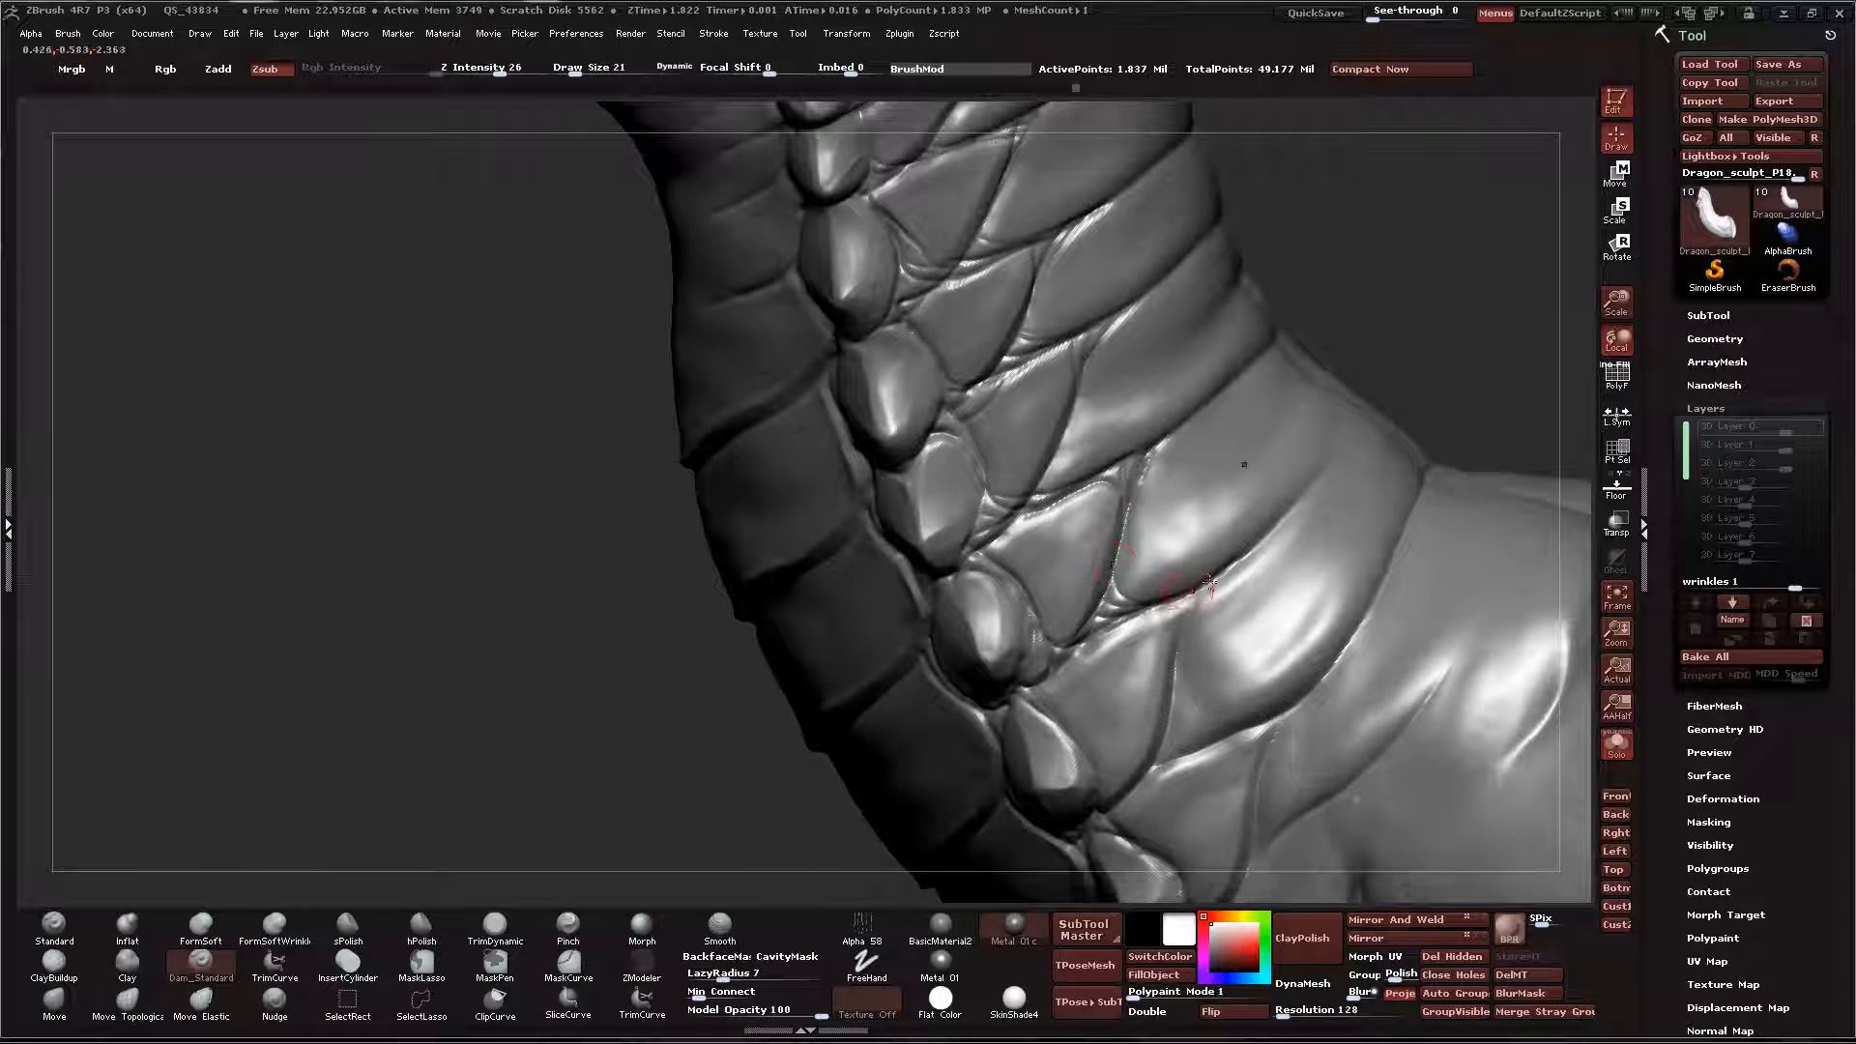
Cut small scale grooves and outlines with Dam_Standard around the raised oval row on the neck side
{"action": "left_click_drag", "start_coordinate": [1100, 546], "coordinate": [1243, 592]}
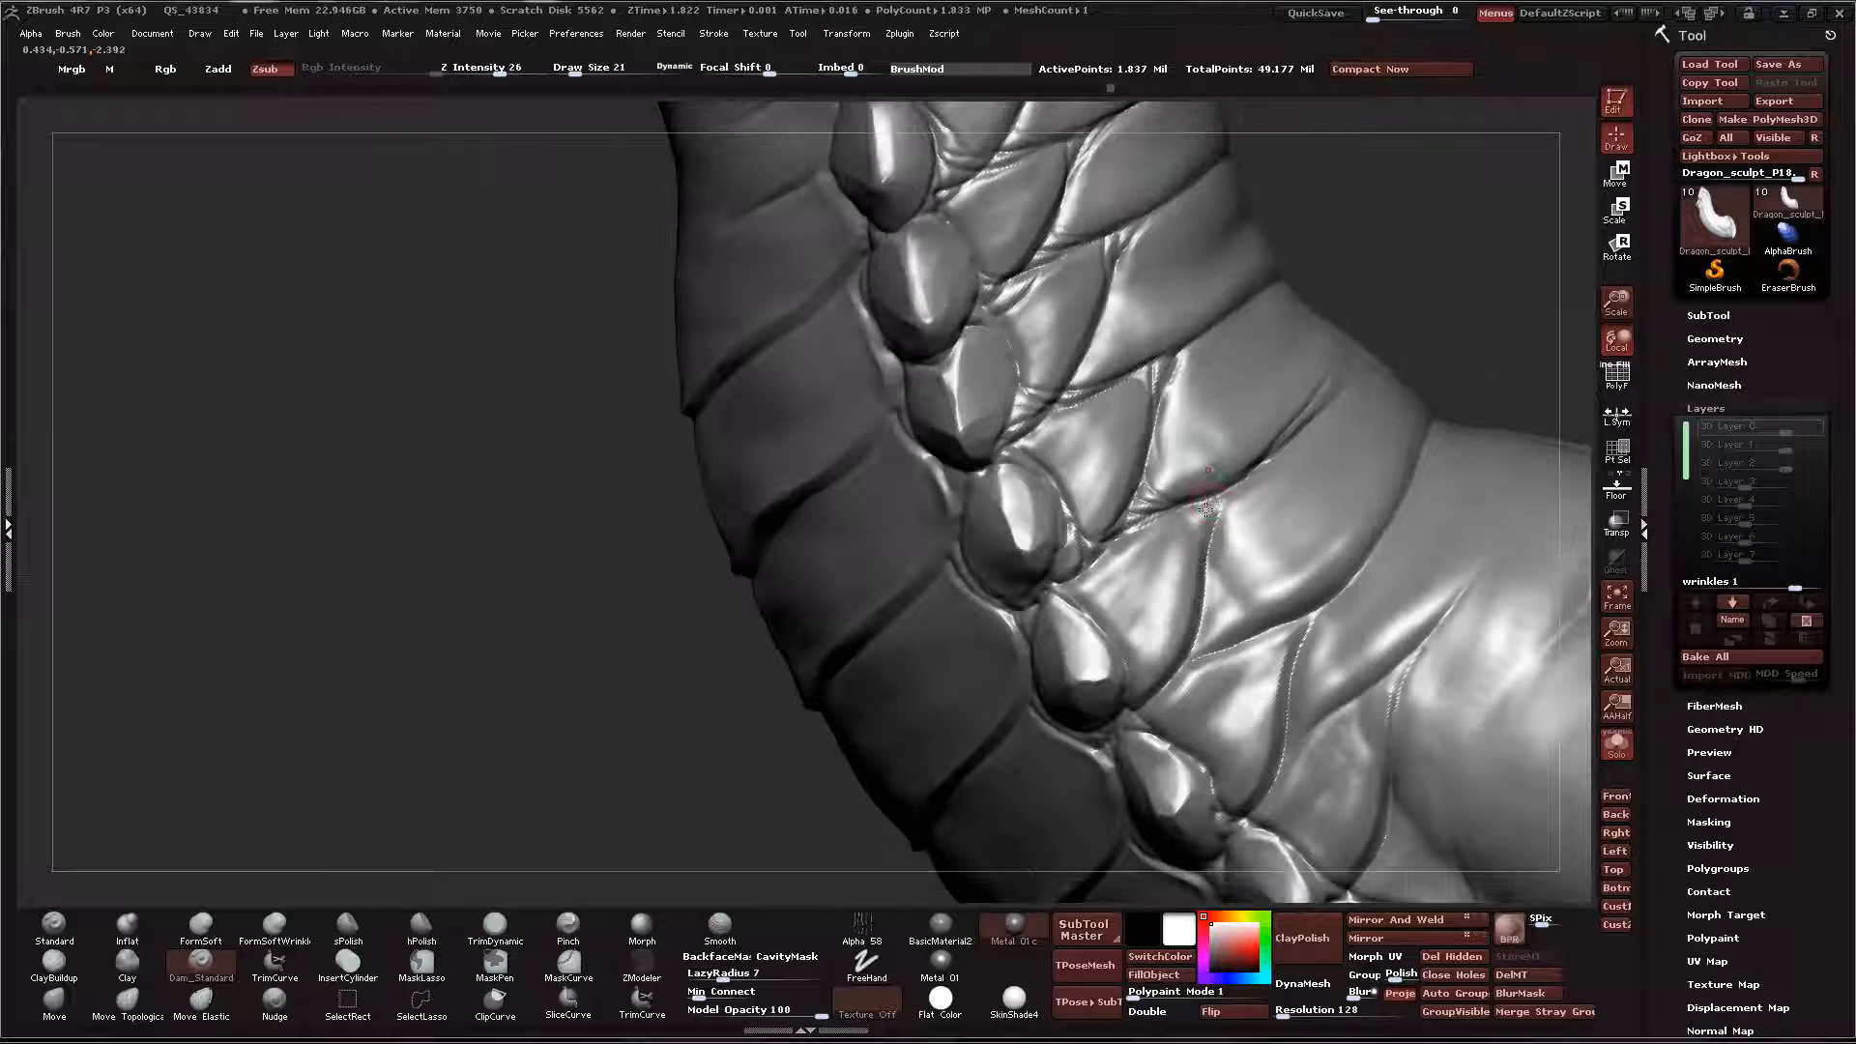
{"action": "left_click_drag", "start_coordinate": [1207, 486], "coordinate": [1120, 699]}
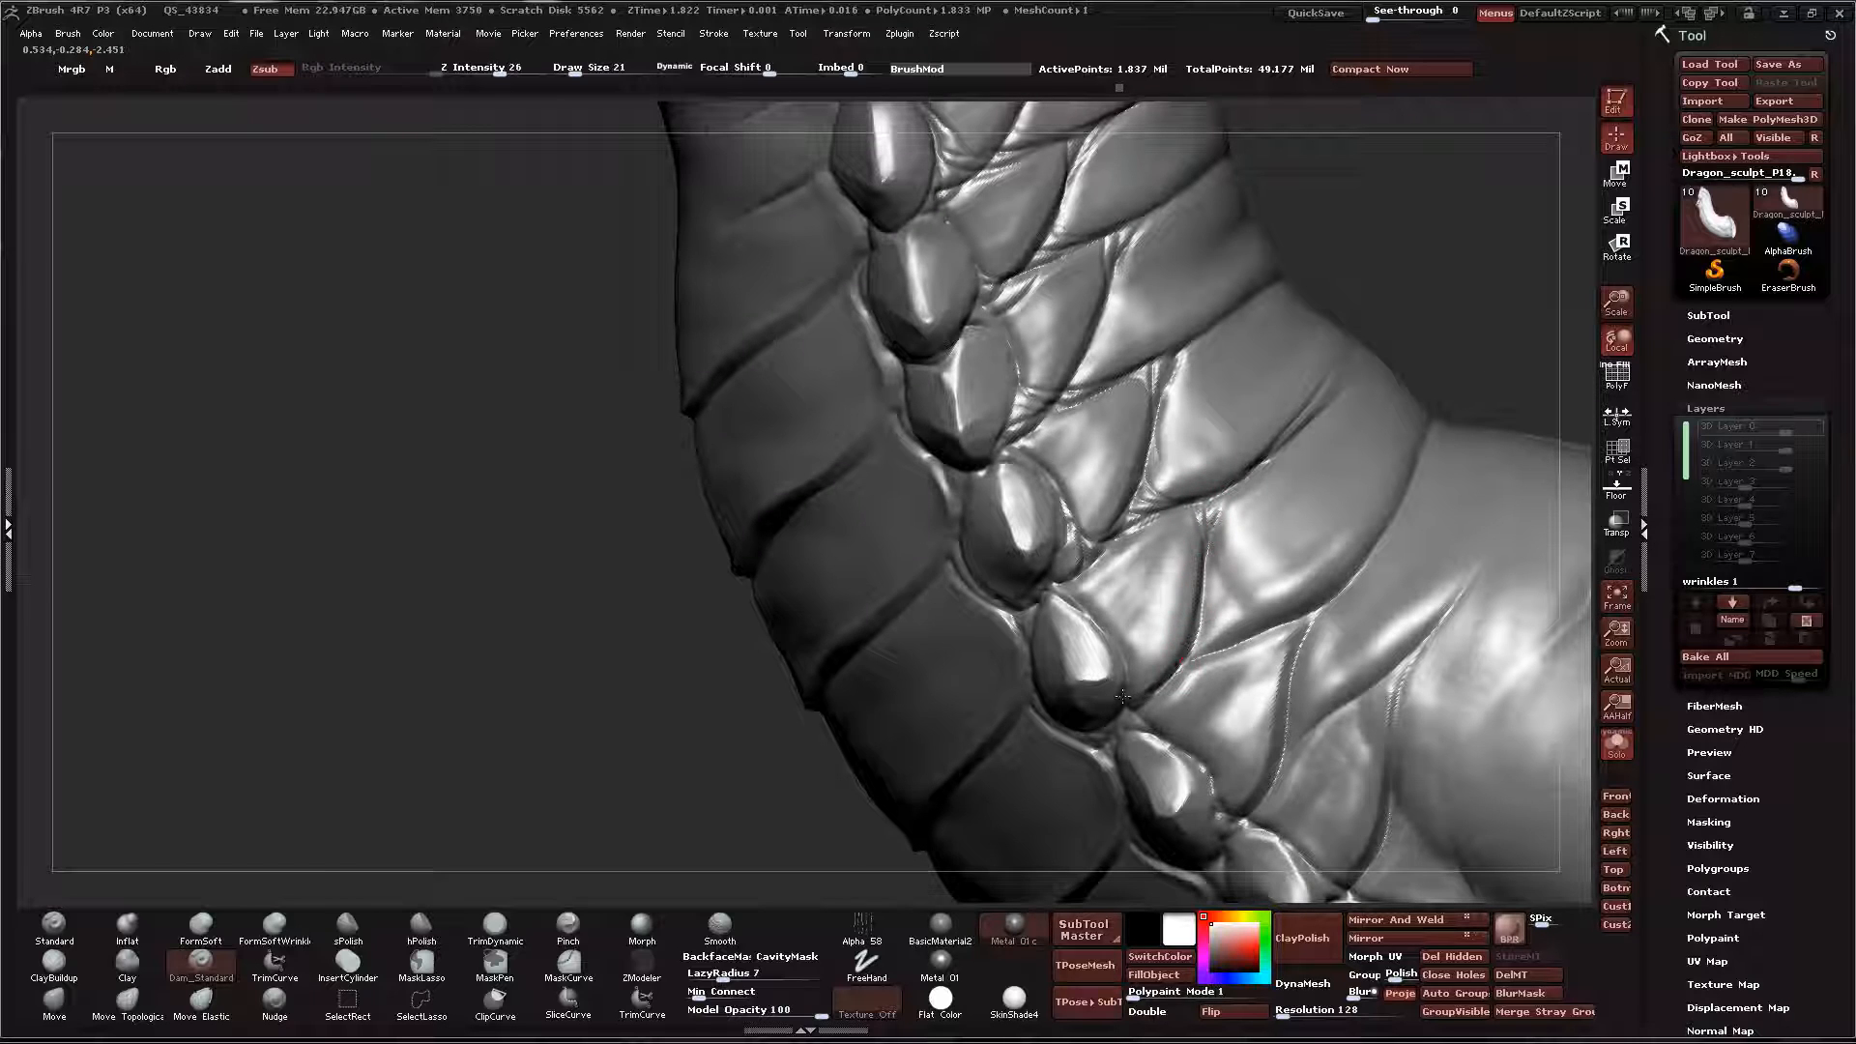
{"action": "left_click_drag", "start_coordinate": [1122, 696], "coordinate": [1081, 605]}
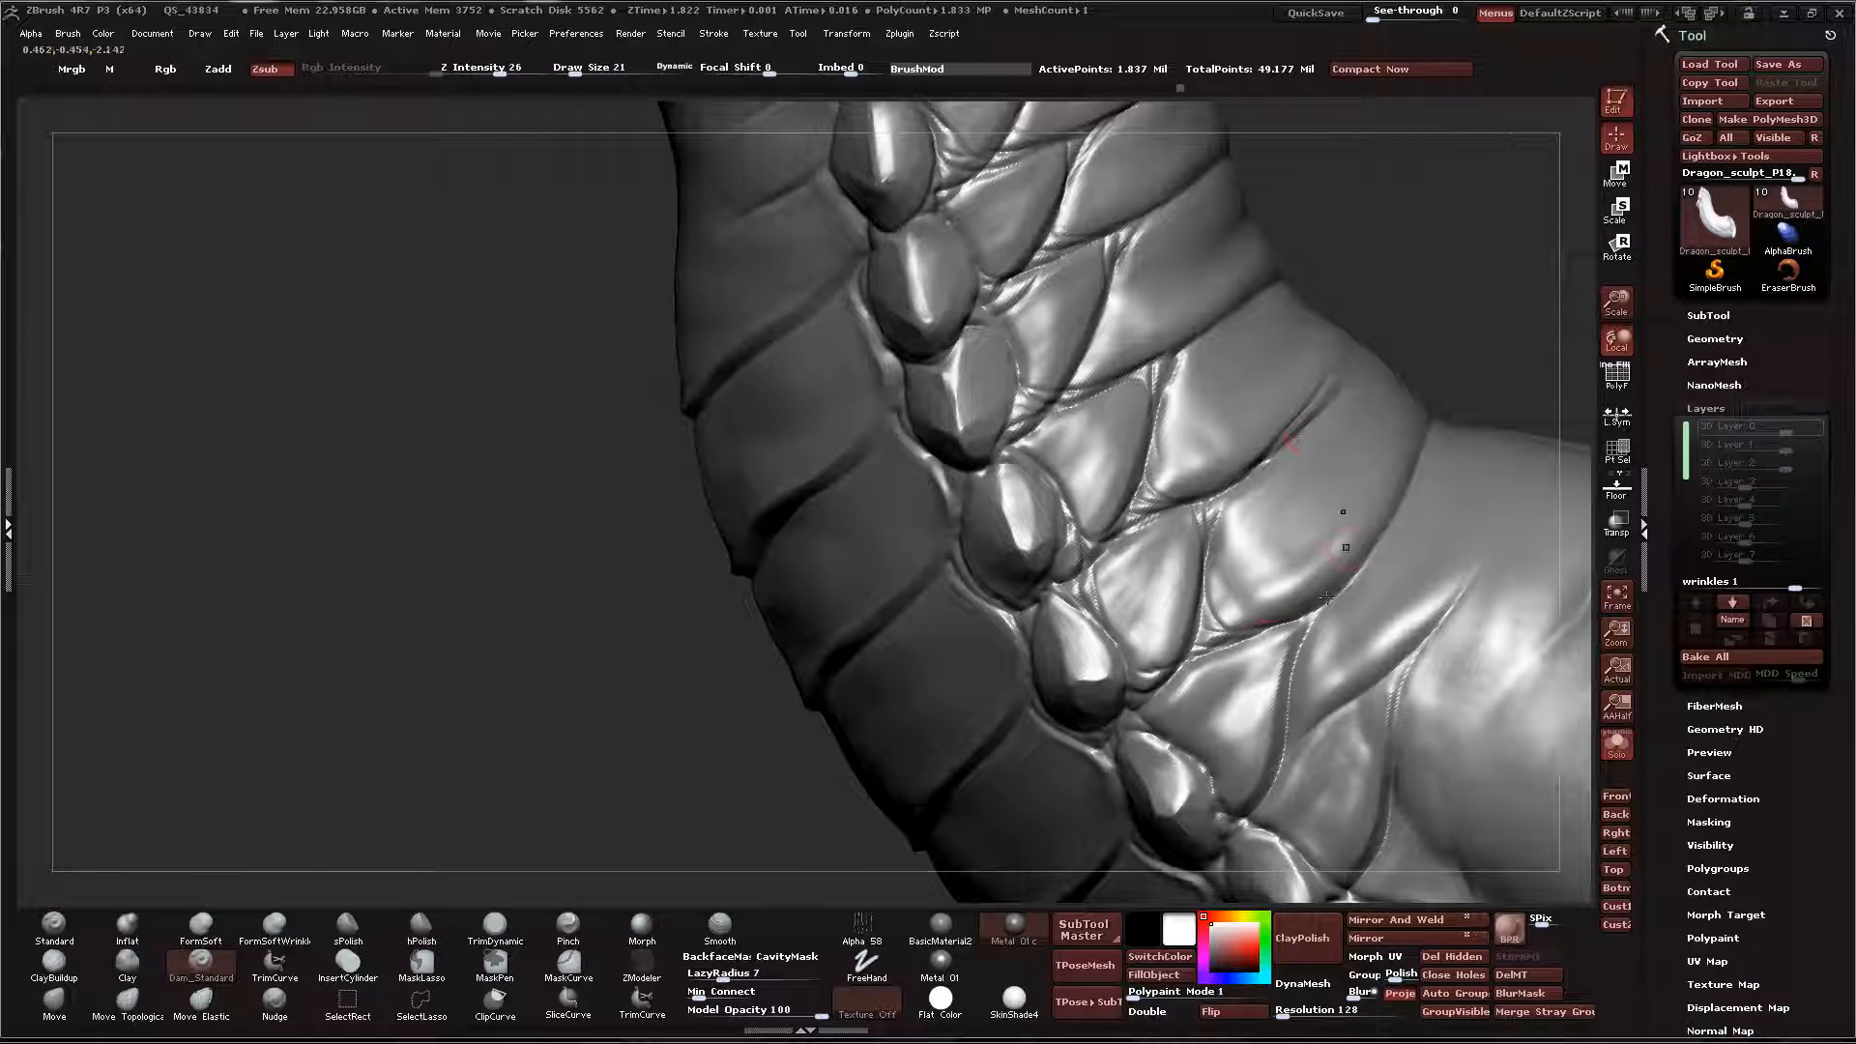
{"action": "left_click_drag", "start_coordinate": [1301, 474], "coordinate": [1243, 557]}
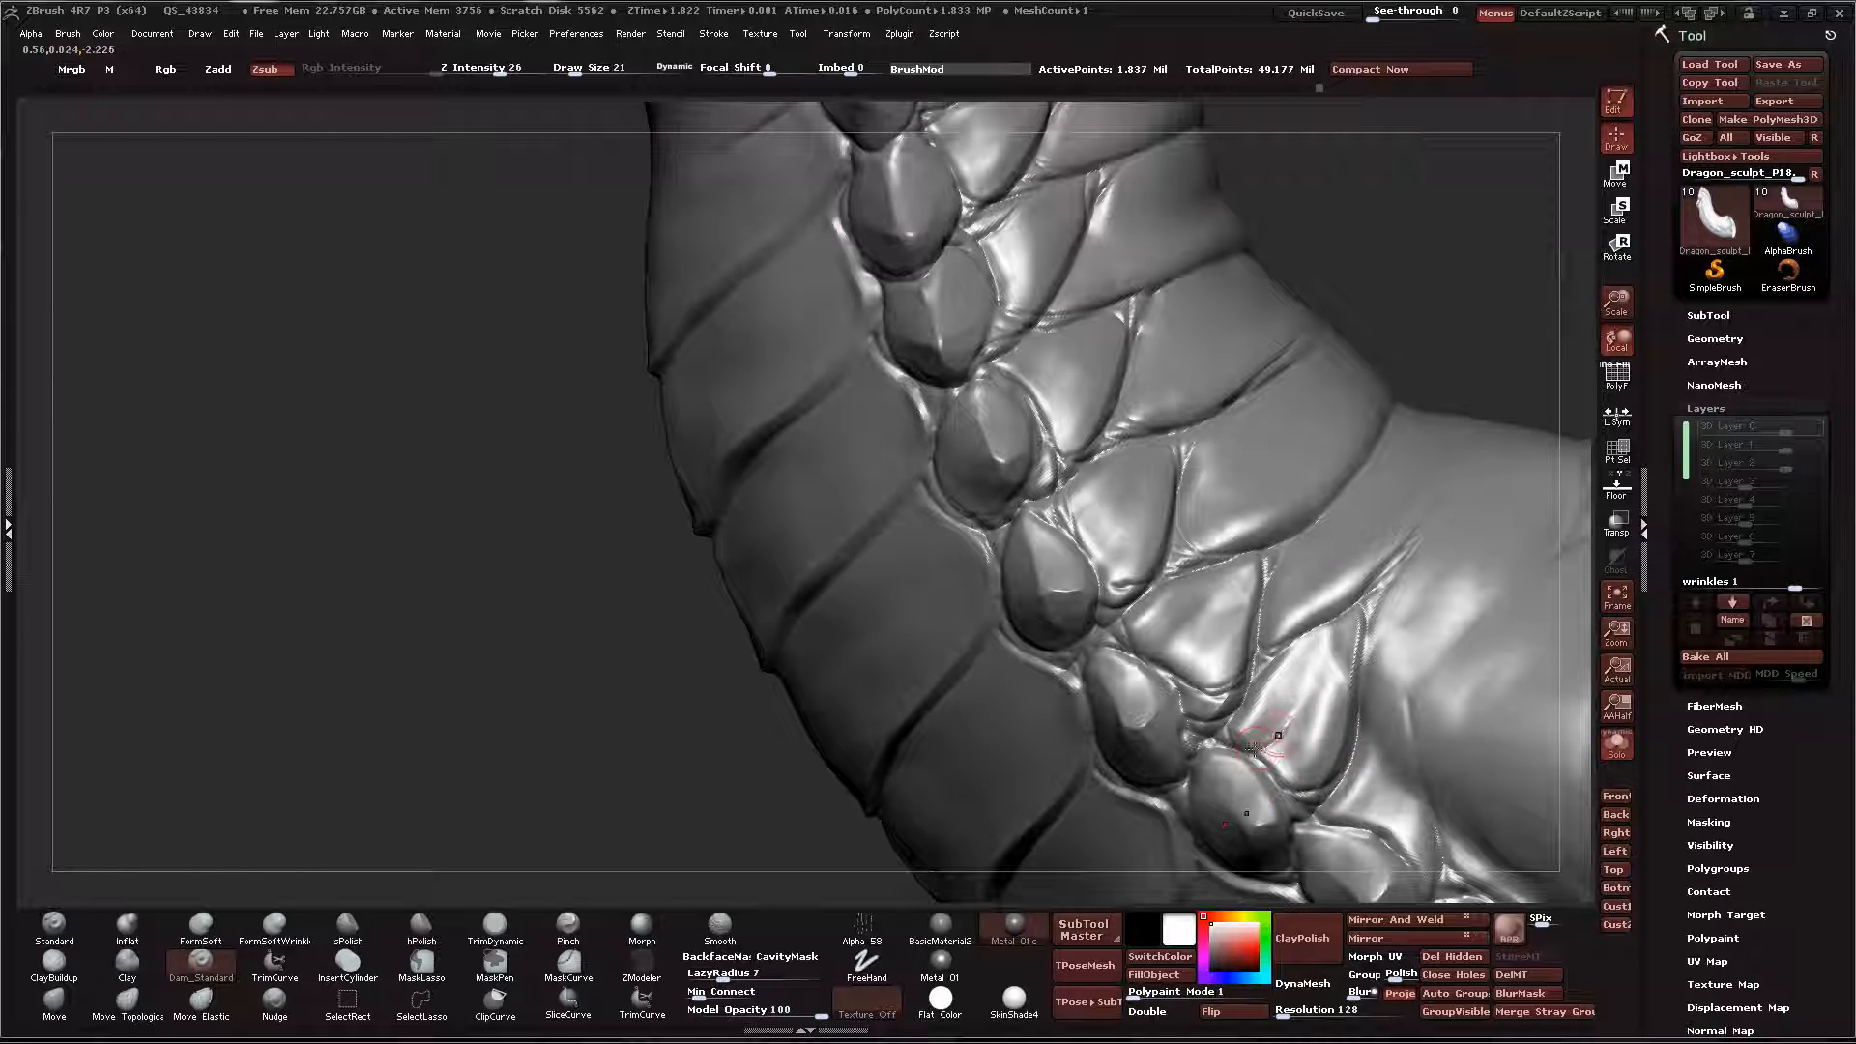
{"action": "left_click_drag", "start_coordinate": [1266, 740], "coordinate": [1284, 735]}
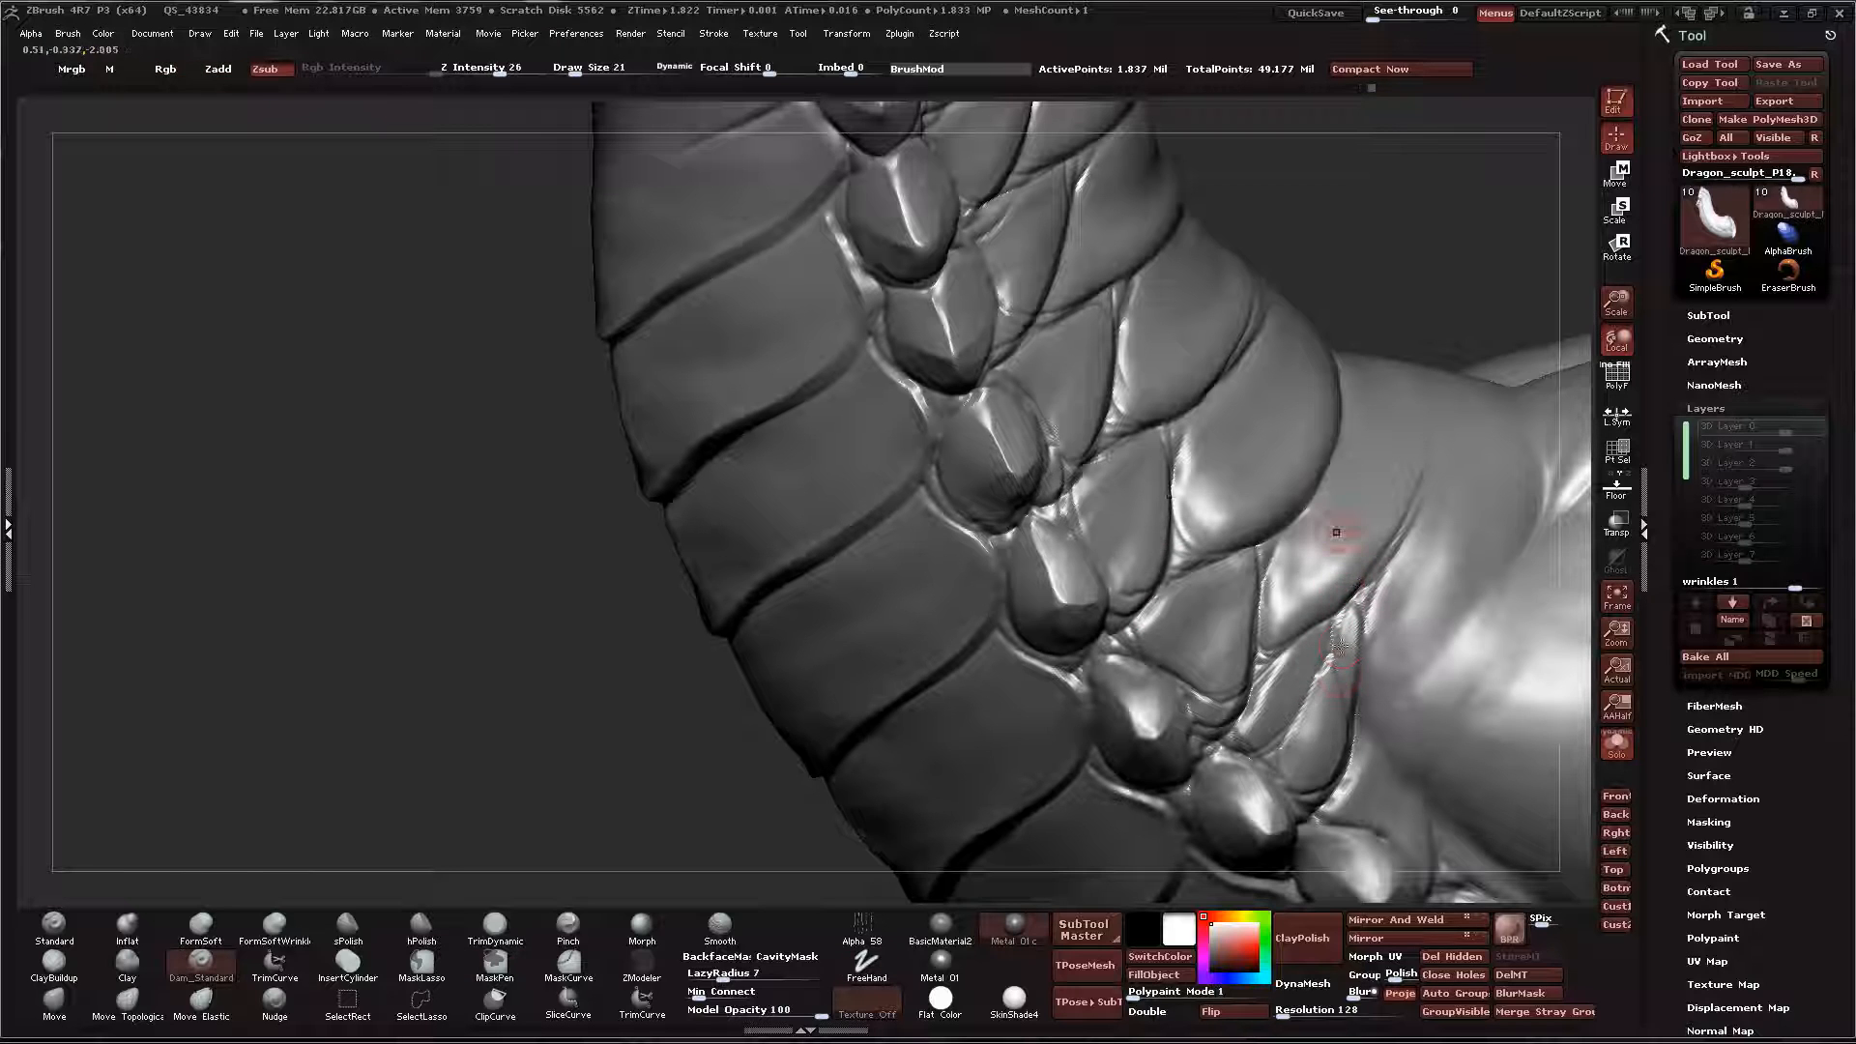
Extend the small scale cuts below the oval row so they fade into smooth skin near the neck base
{"action": "left_click_drag", "start_coordinate": [1338, 534], "coordinate": [1356, 698]}
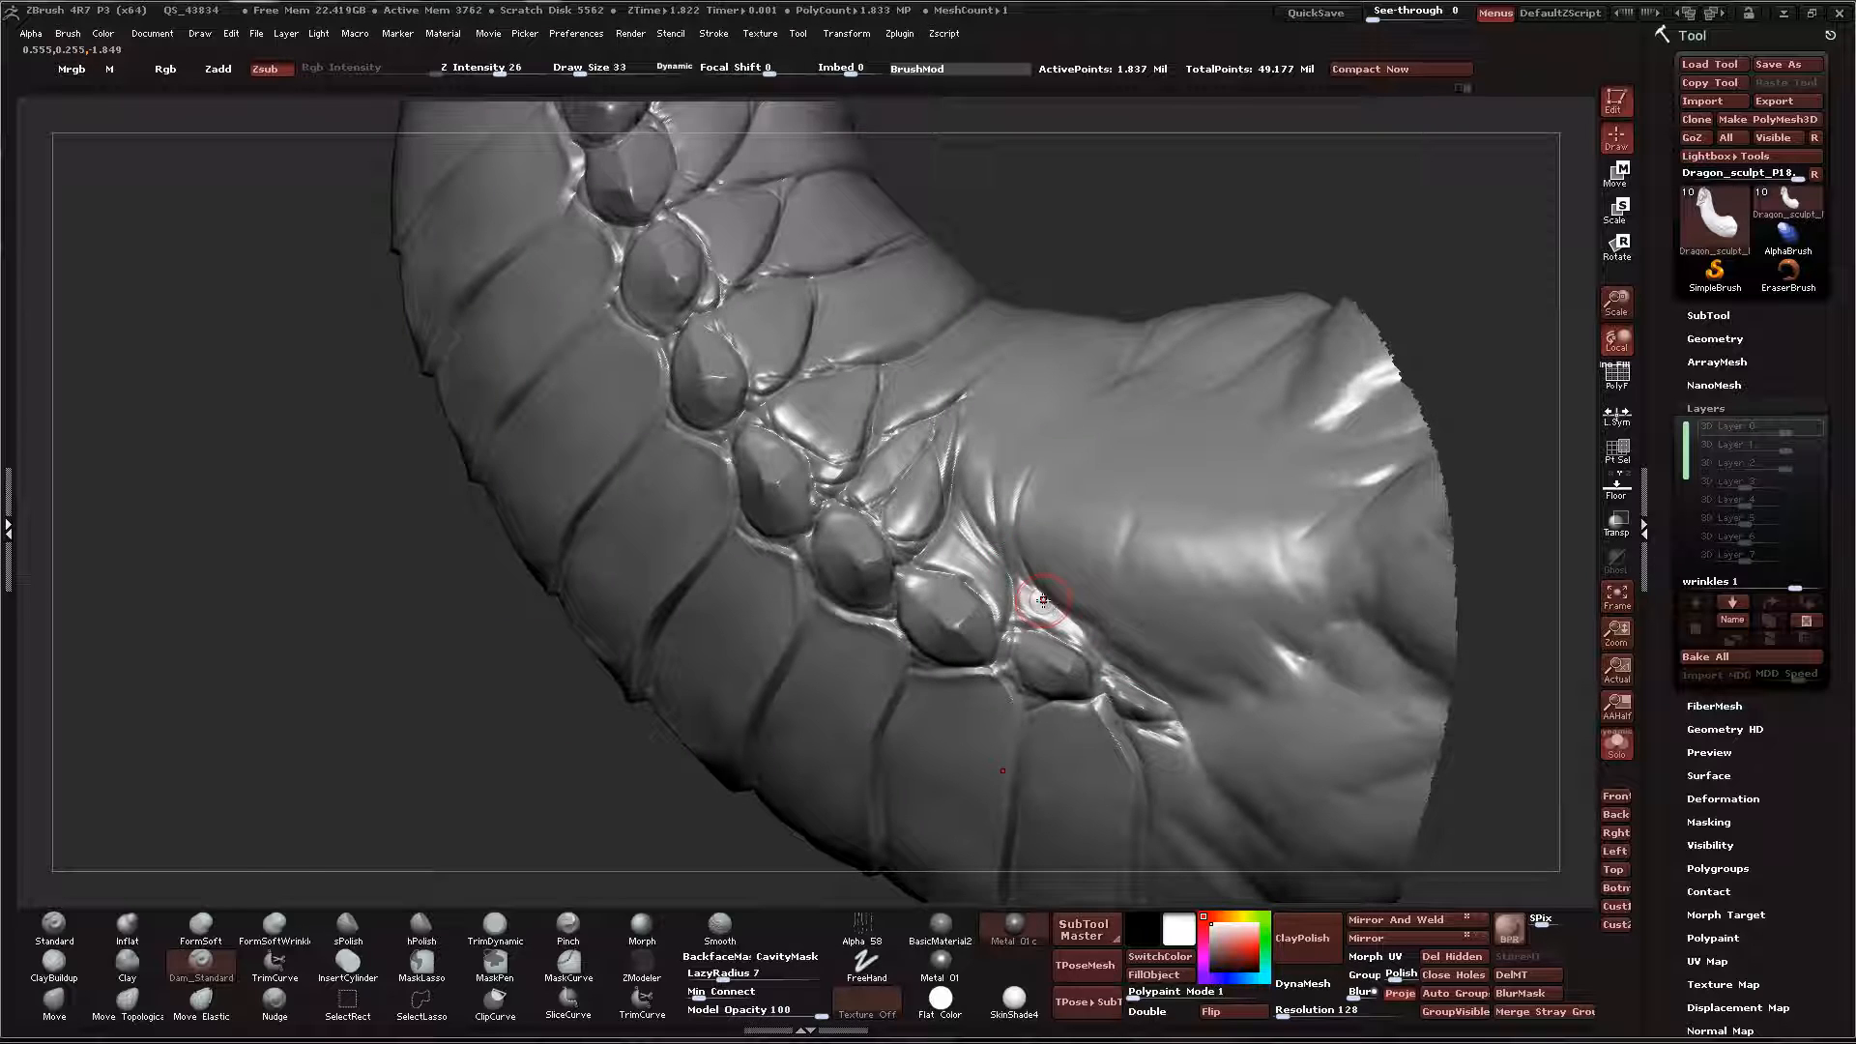
{"action": "left_click_drag", "start_coordinate": [1043, 598], "coordinate": [1101, 640]}
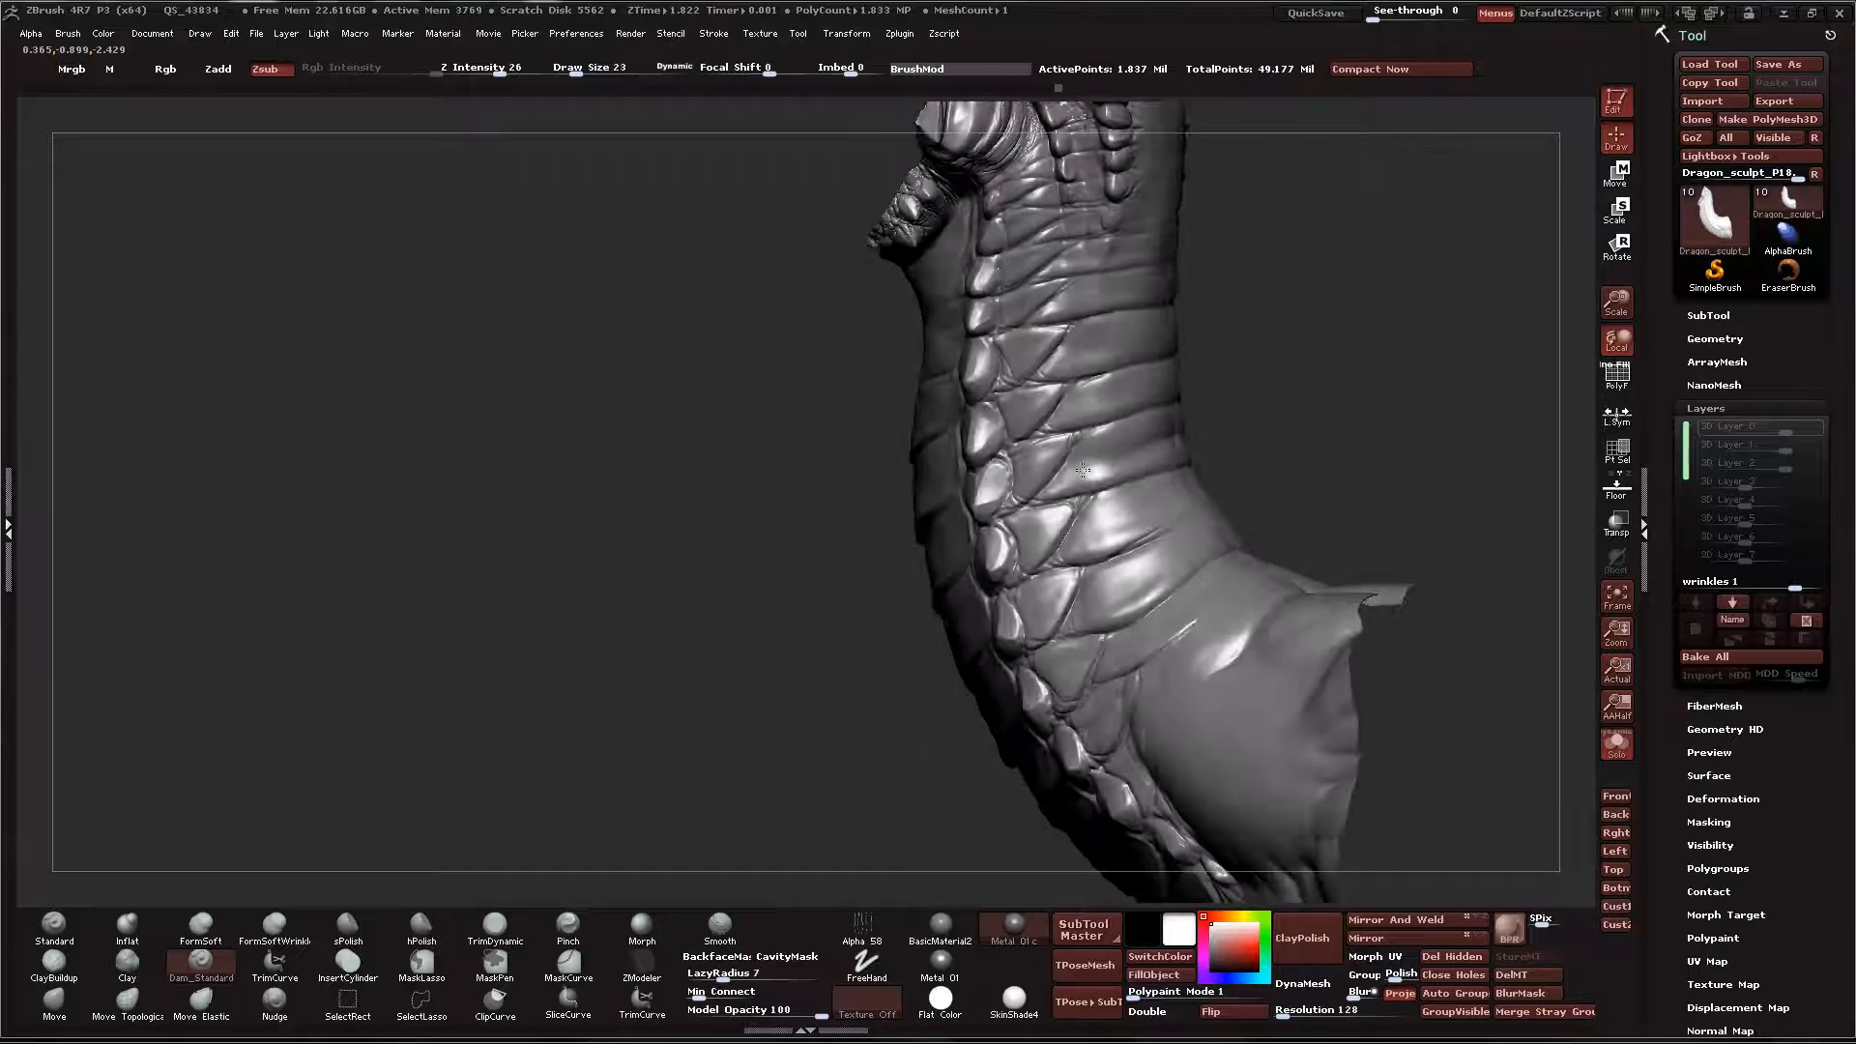
Trace the grooves between the front belly plates with Dam_Standard to sharpen their edges
{"action": "left_click_drag", "start_coordinate": [1065, 474], "coordinate": [1042, 520]}
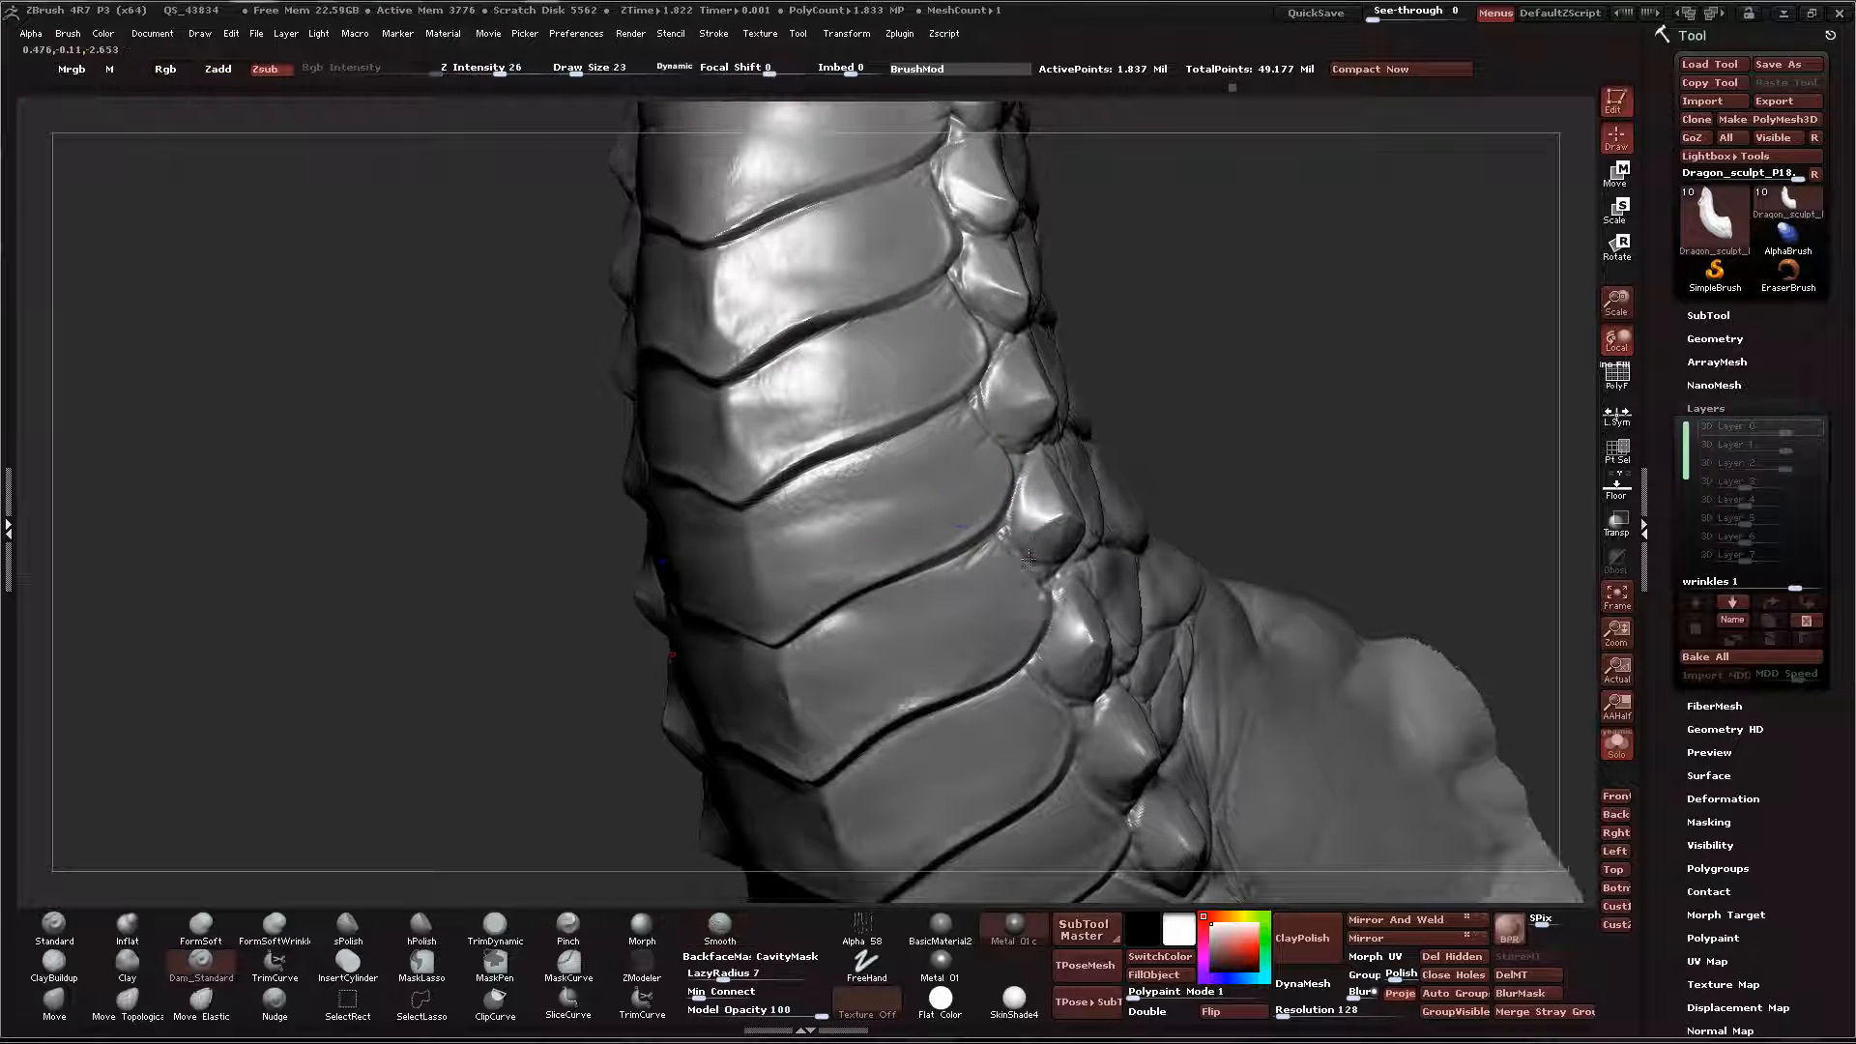
{"action": "left_click_drag", "start_coordinate": [1030, 563], "coordinate": [1048, 598]}
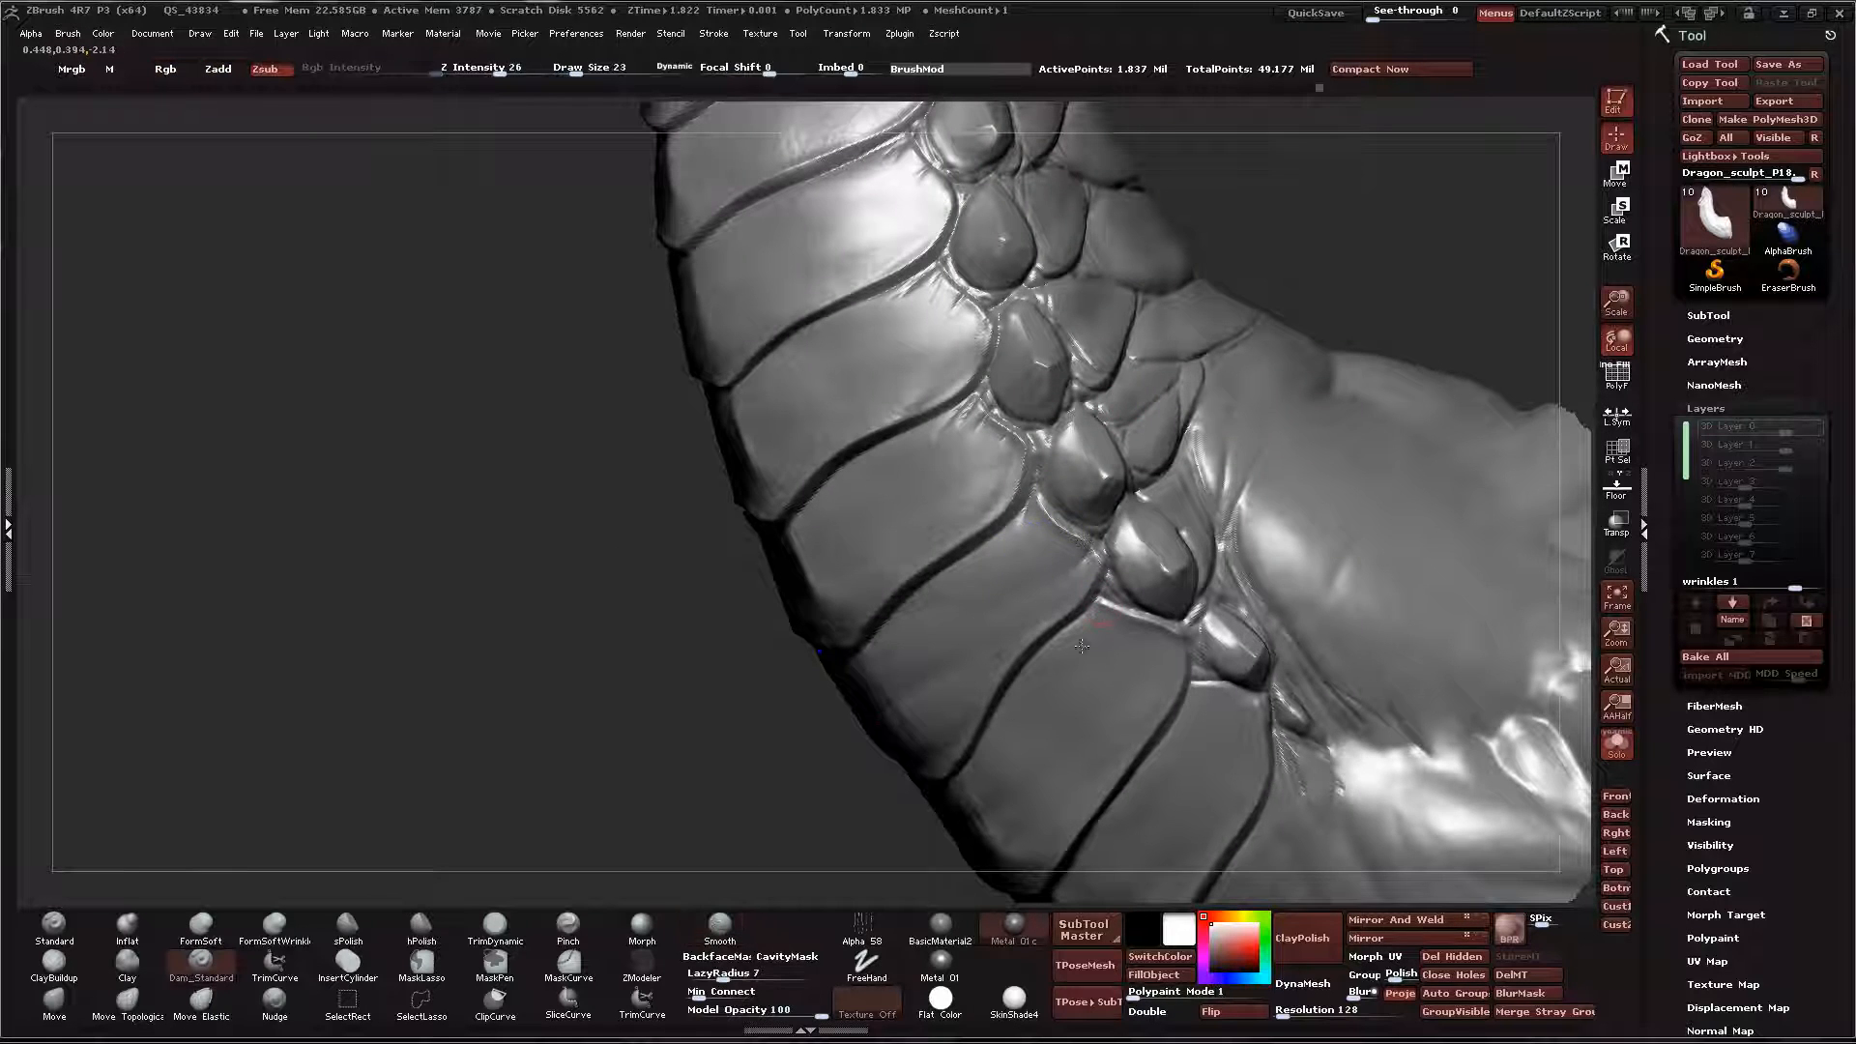
{"action": "left_click_drag", "start_coordinate": [1077, 646], "coordinate": [1137, 634]}
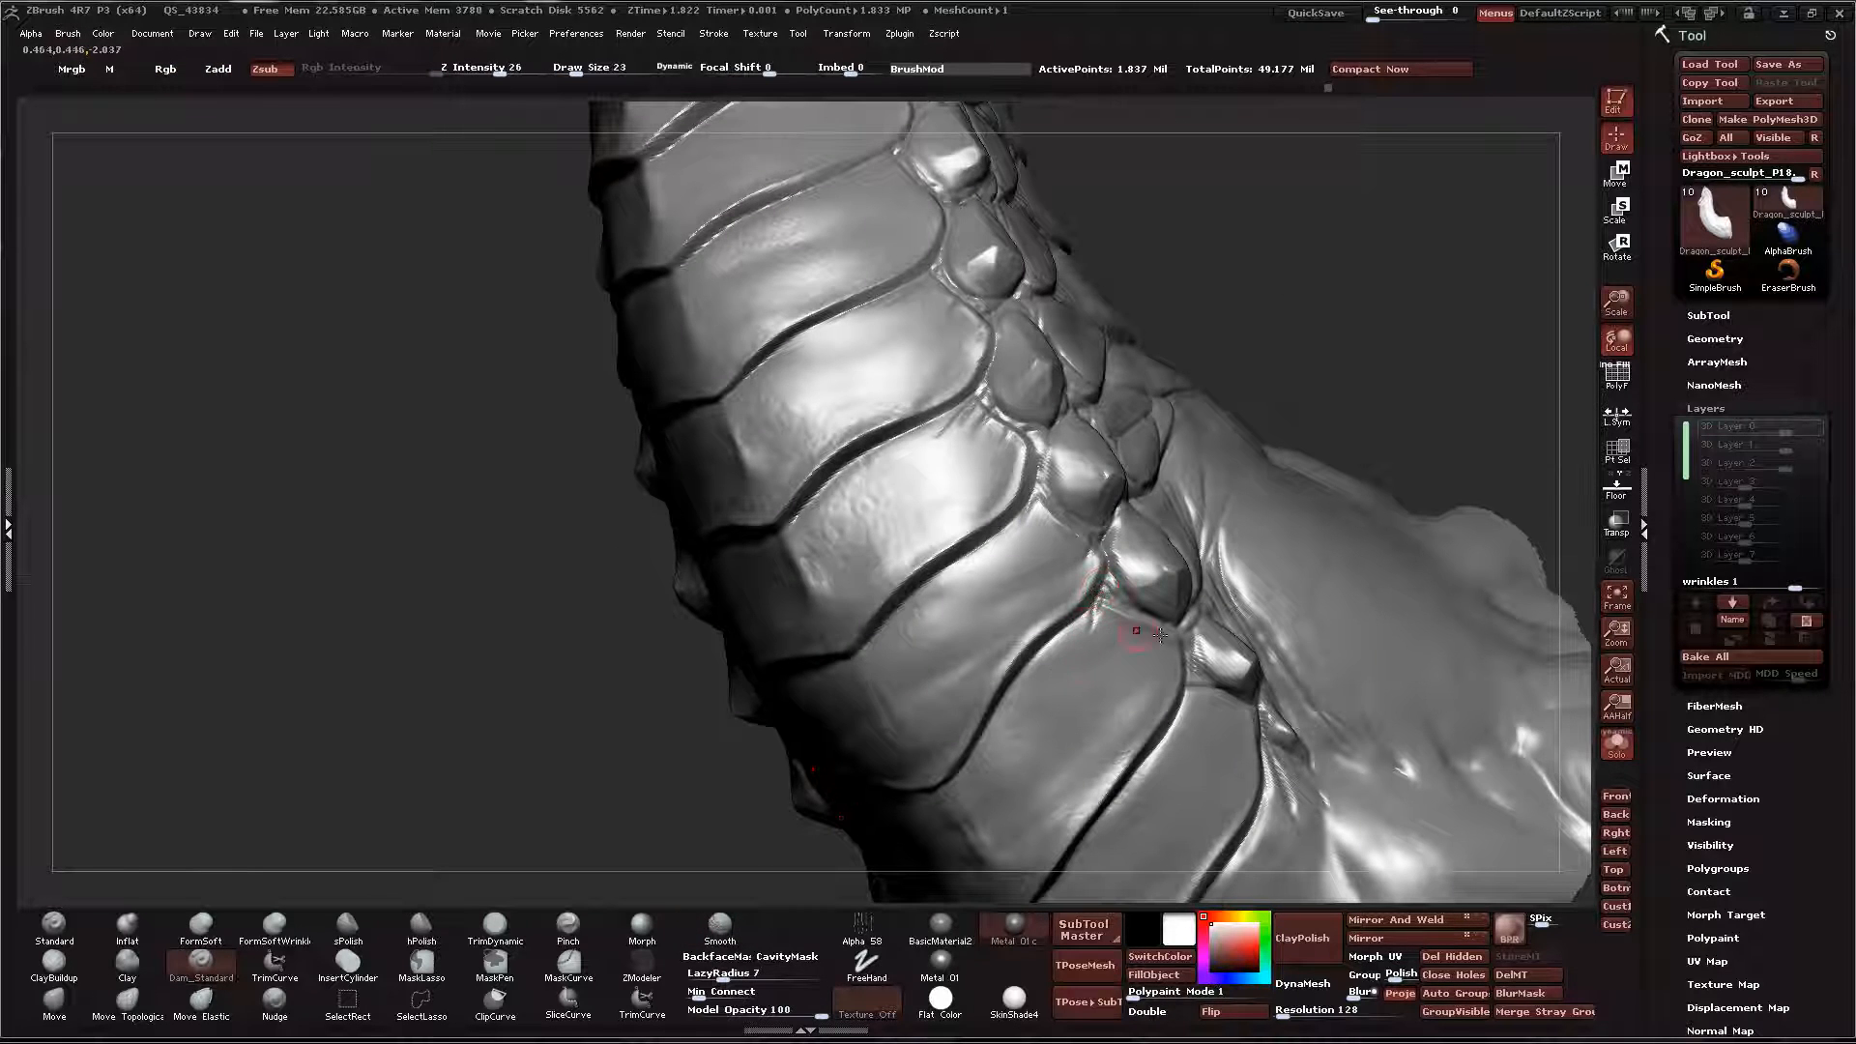
{"action": "left_click_drag", "start_coordinate": [1137, 634], "coordinate": [900, 509]}
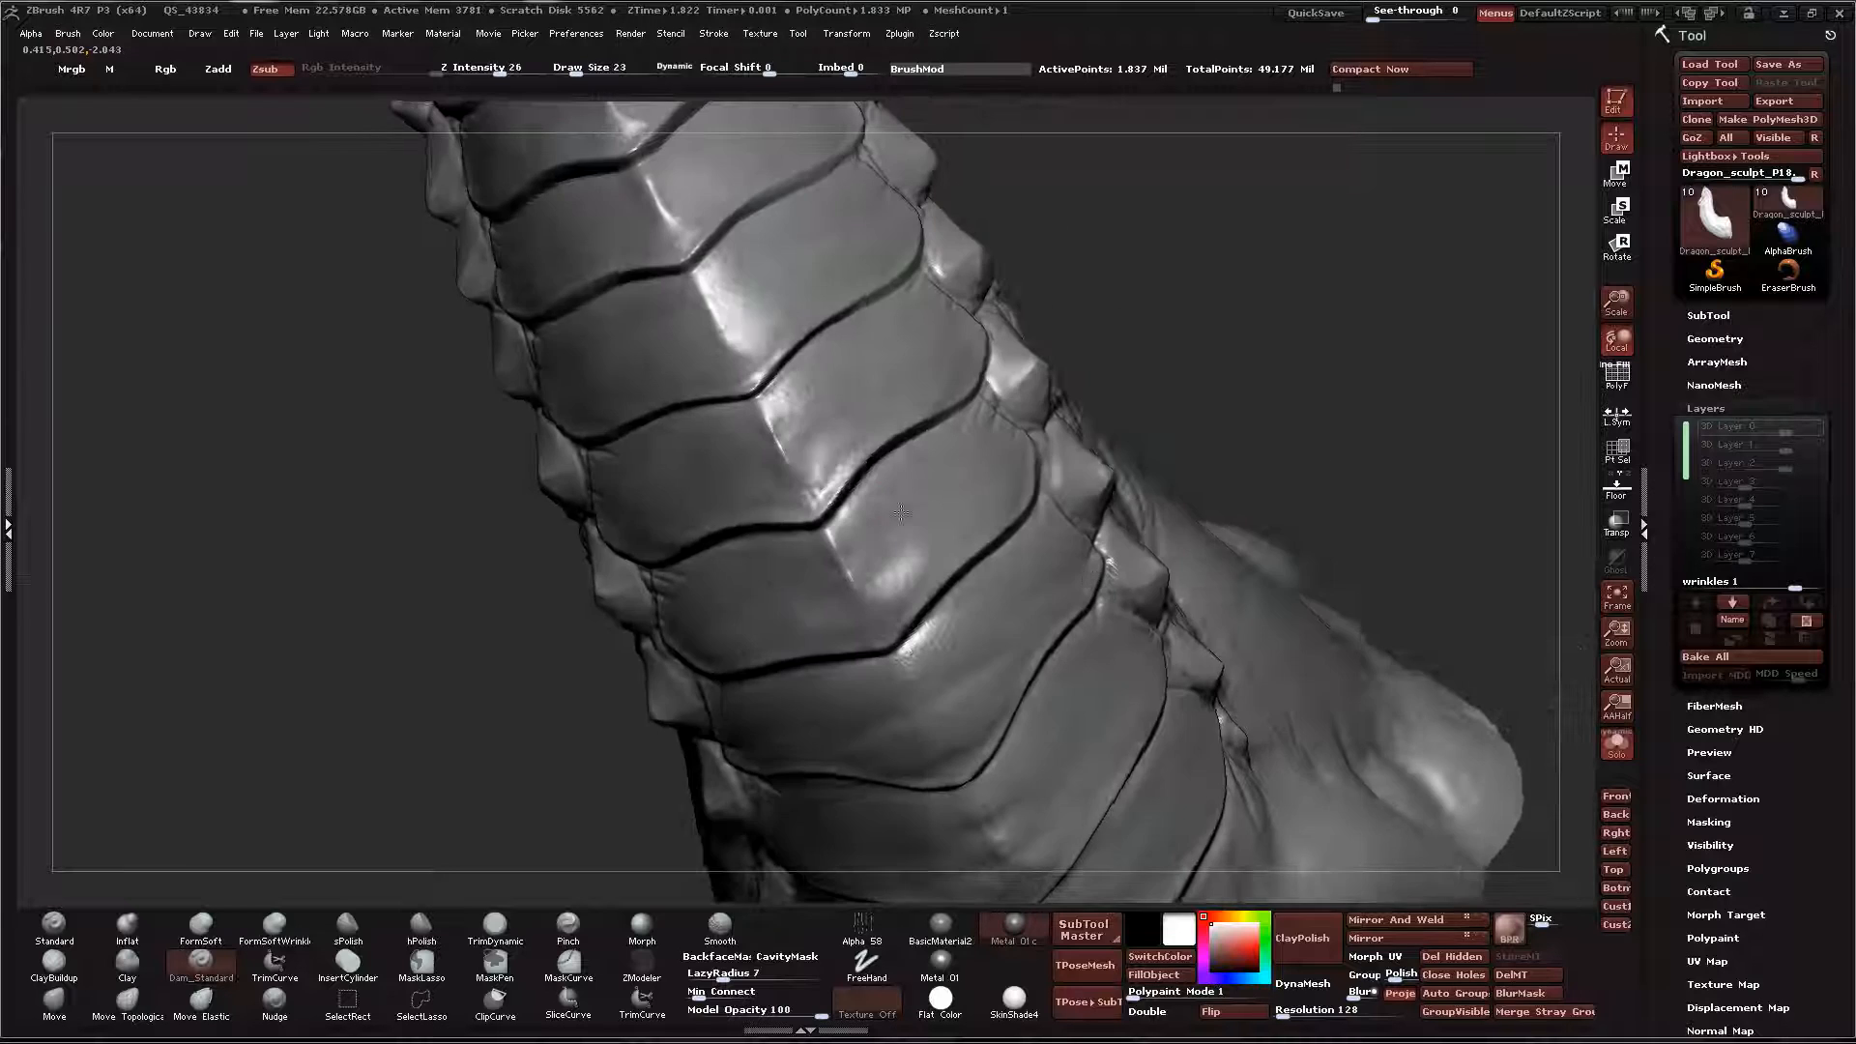
Sharpen the scale edges and a wrinkle on the upper neck just below the head
{"action": "left_click_drag", "start_coordinate": [900, 508], "coordinate": [1077, 609]}
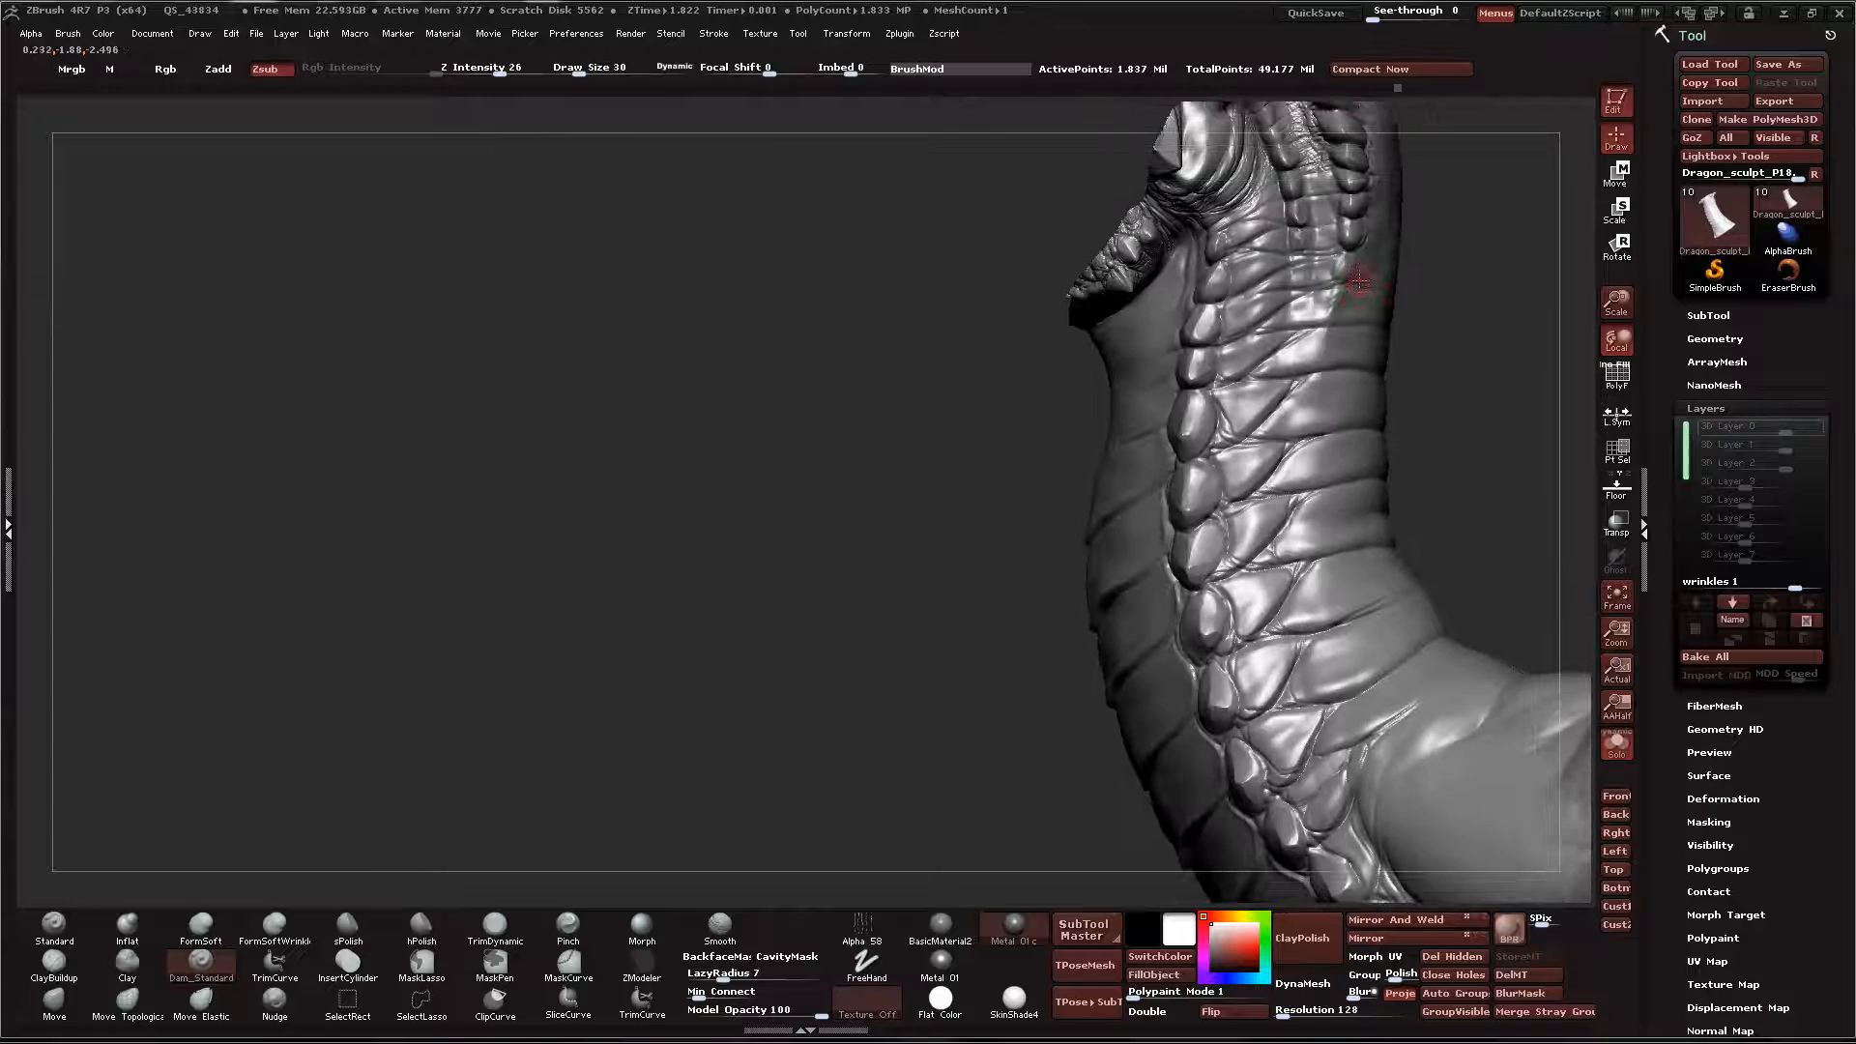
{"action": "left_click_drag", "start_coordinate": [1359, 283], "coordinate": [1284, 340]}
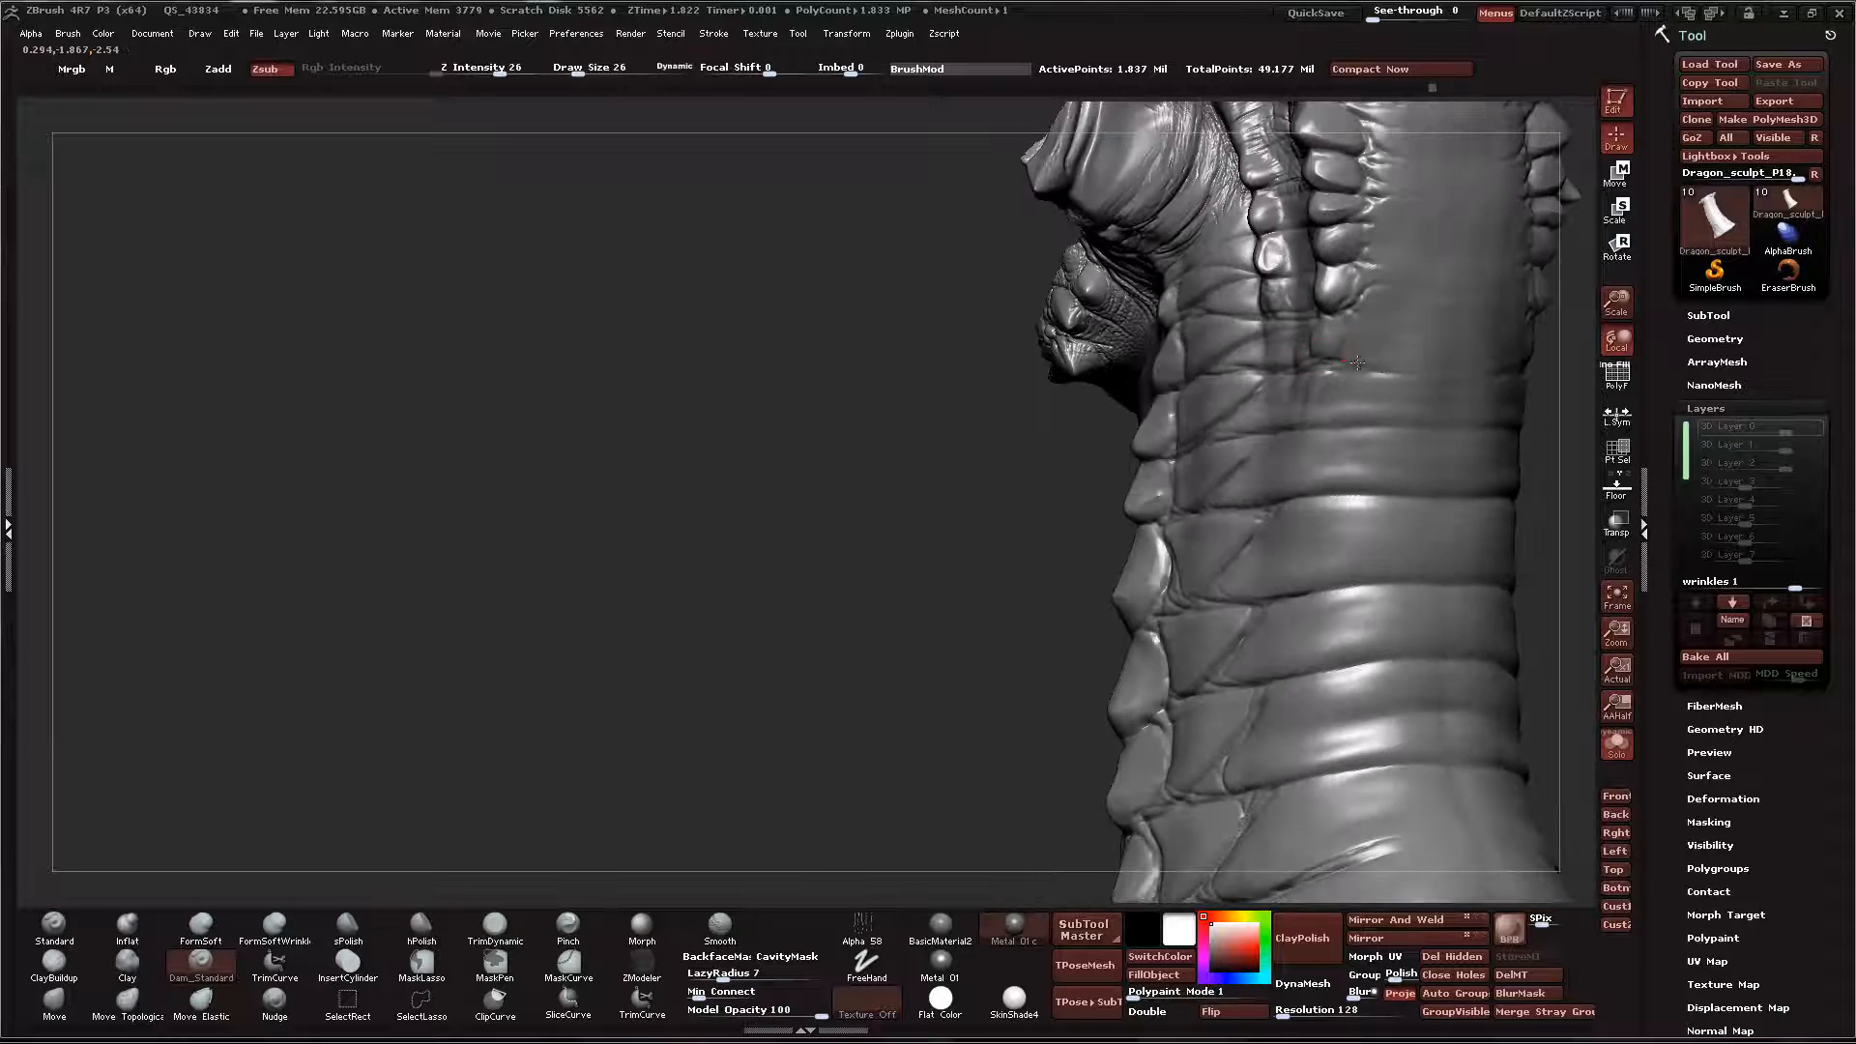
{"action": "left_click_drag", "start_coordinate": [1358, 364], "coordinate": [1362, 311]}
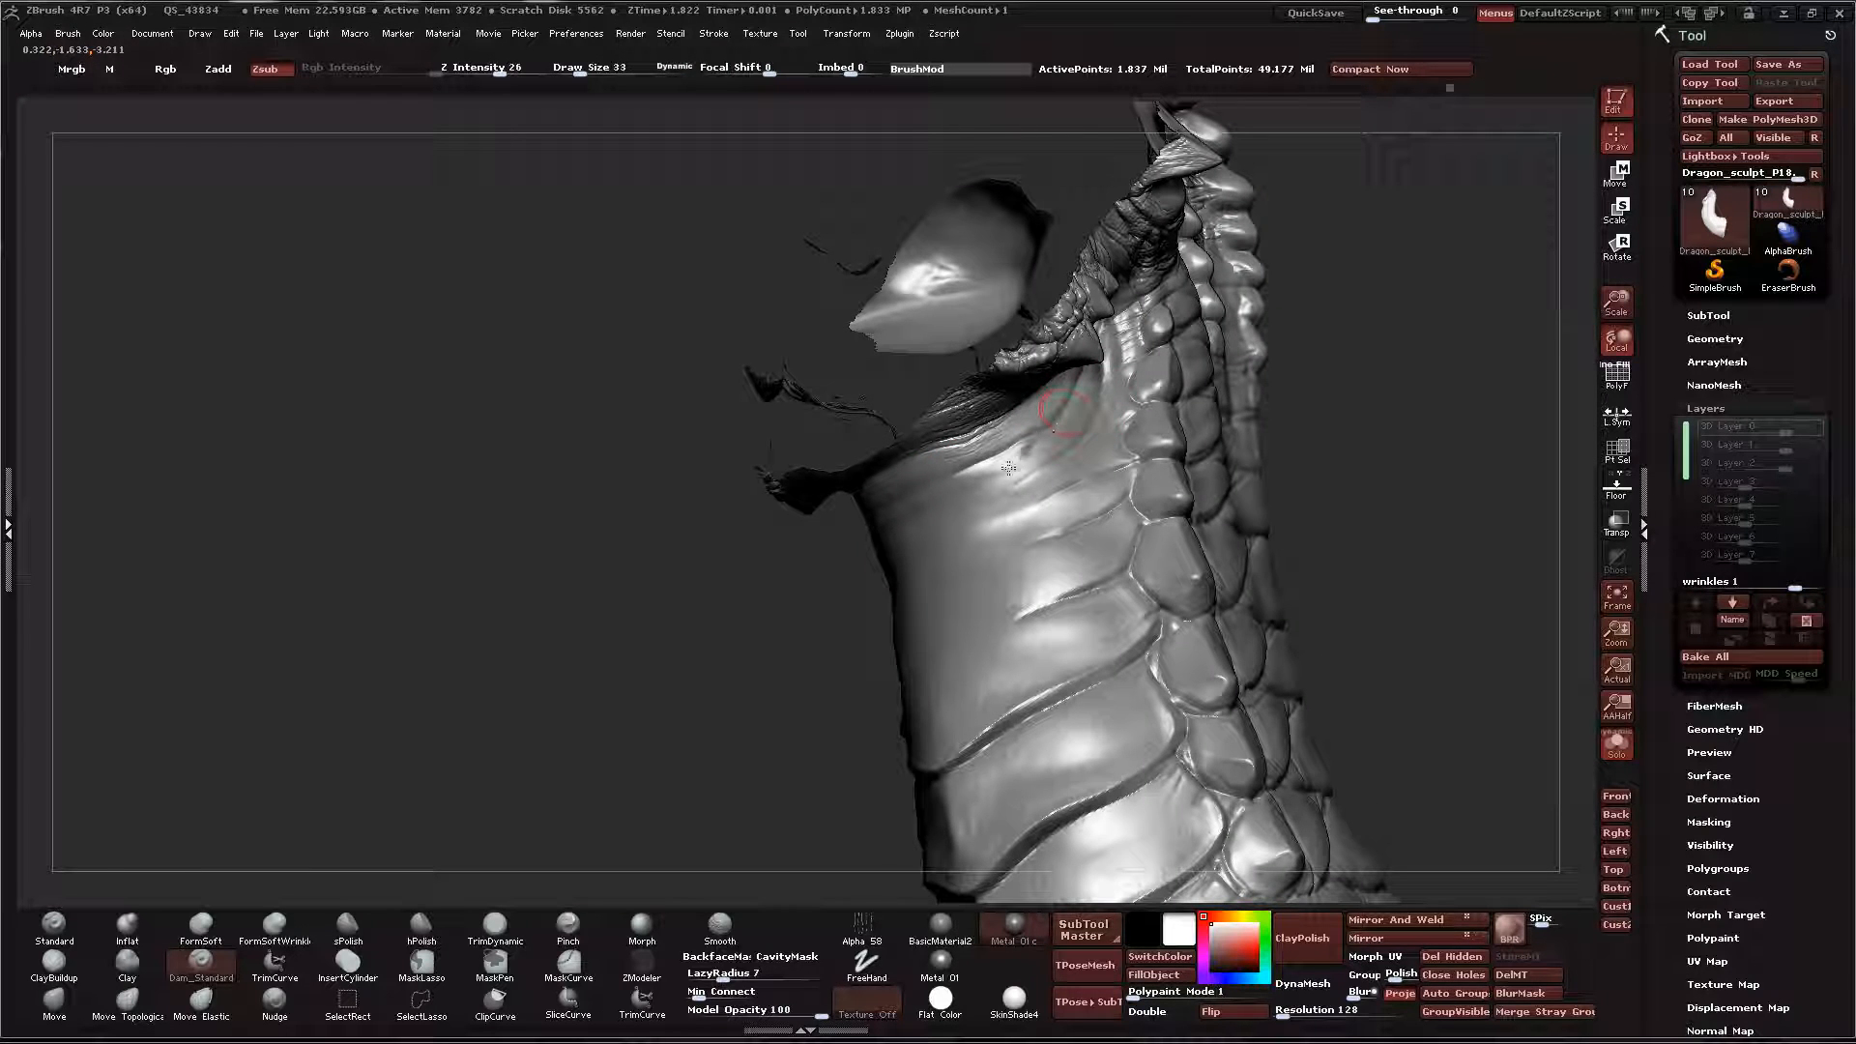
Carve repeated horizontal Dam_Standard cuts into the neck side under the jaw beside the spine scales
{"action": "left_click_drag", "start_coordinate": [1066, 413], "coordinate": [1025, 462]}
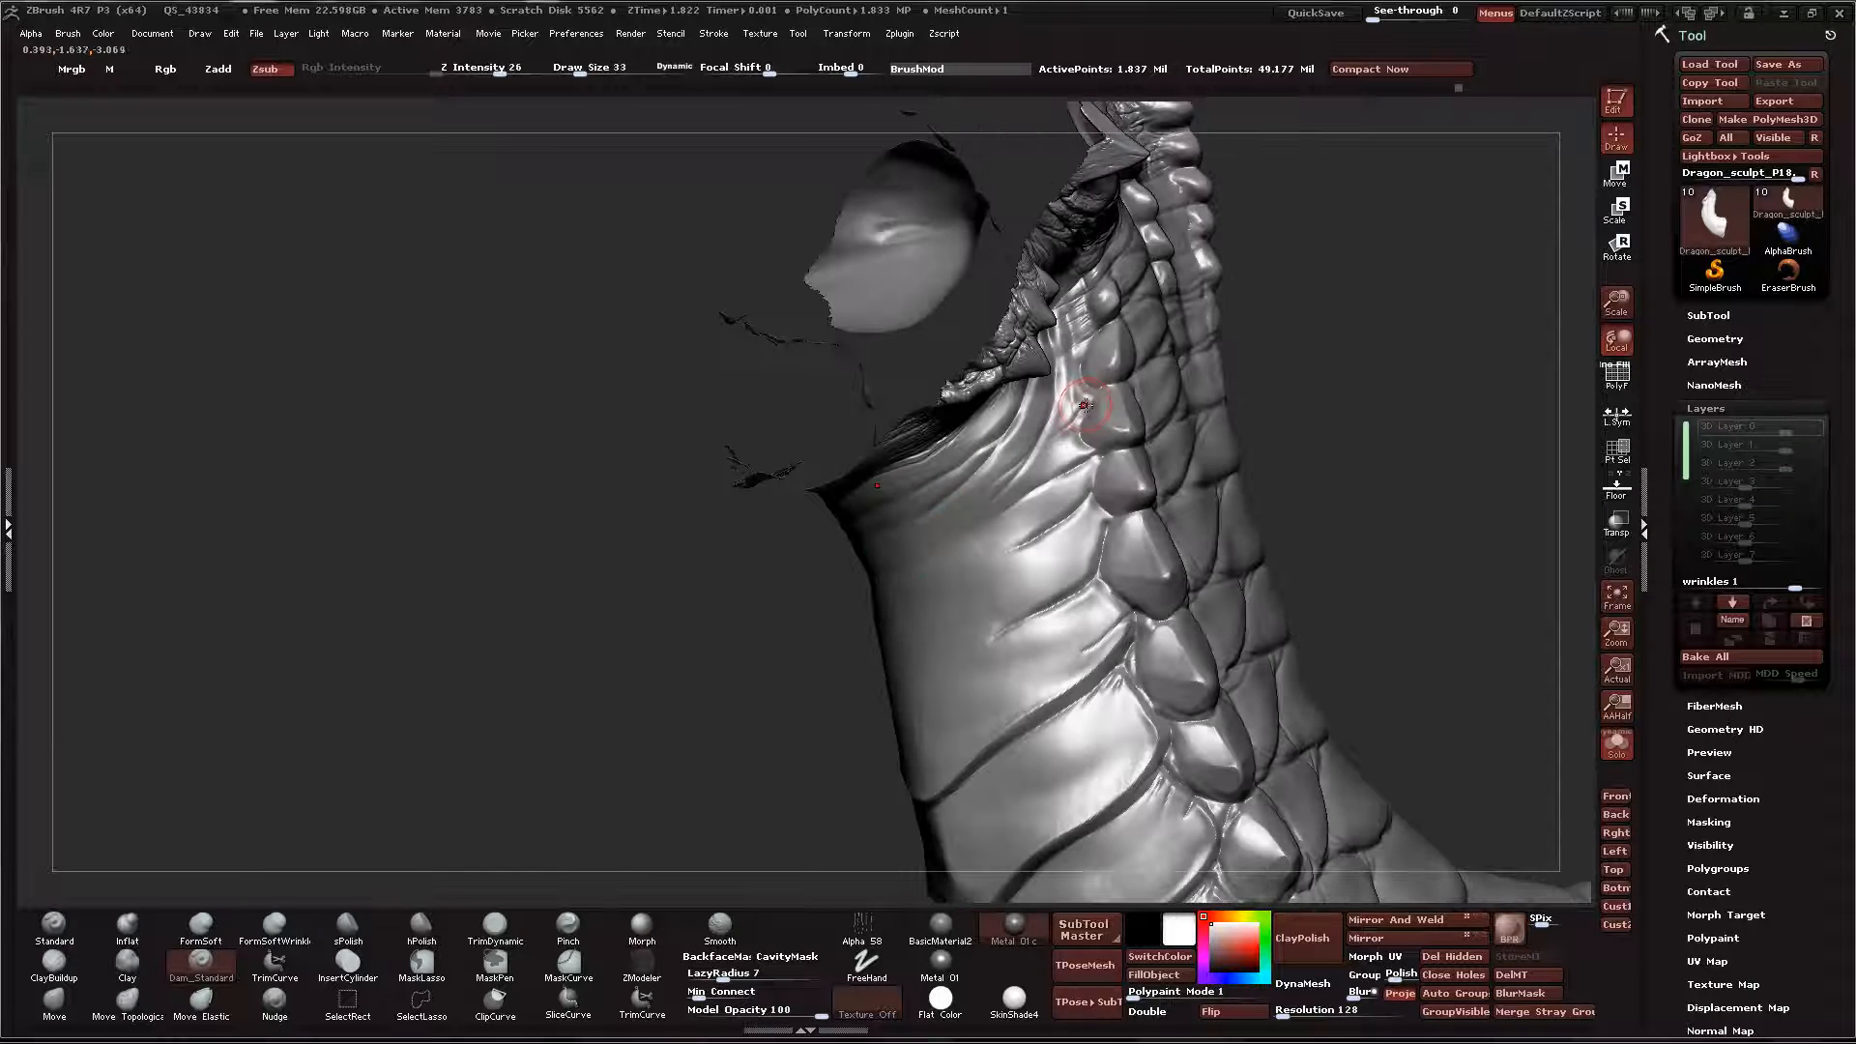
{"action": "left_click_drag", "start_coordinate": [1079, 404], "coordinate": [1075, 367]}
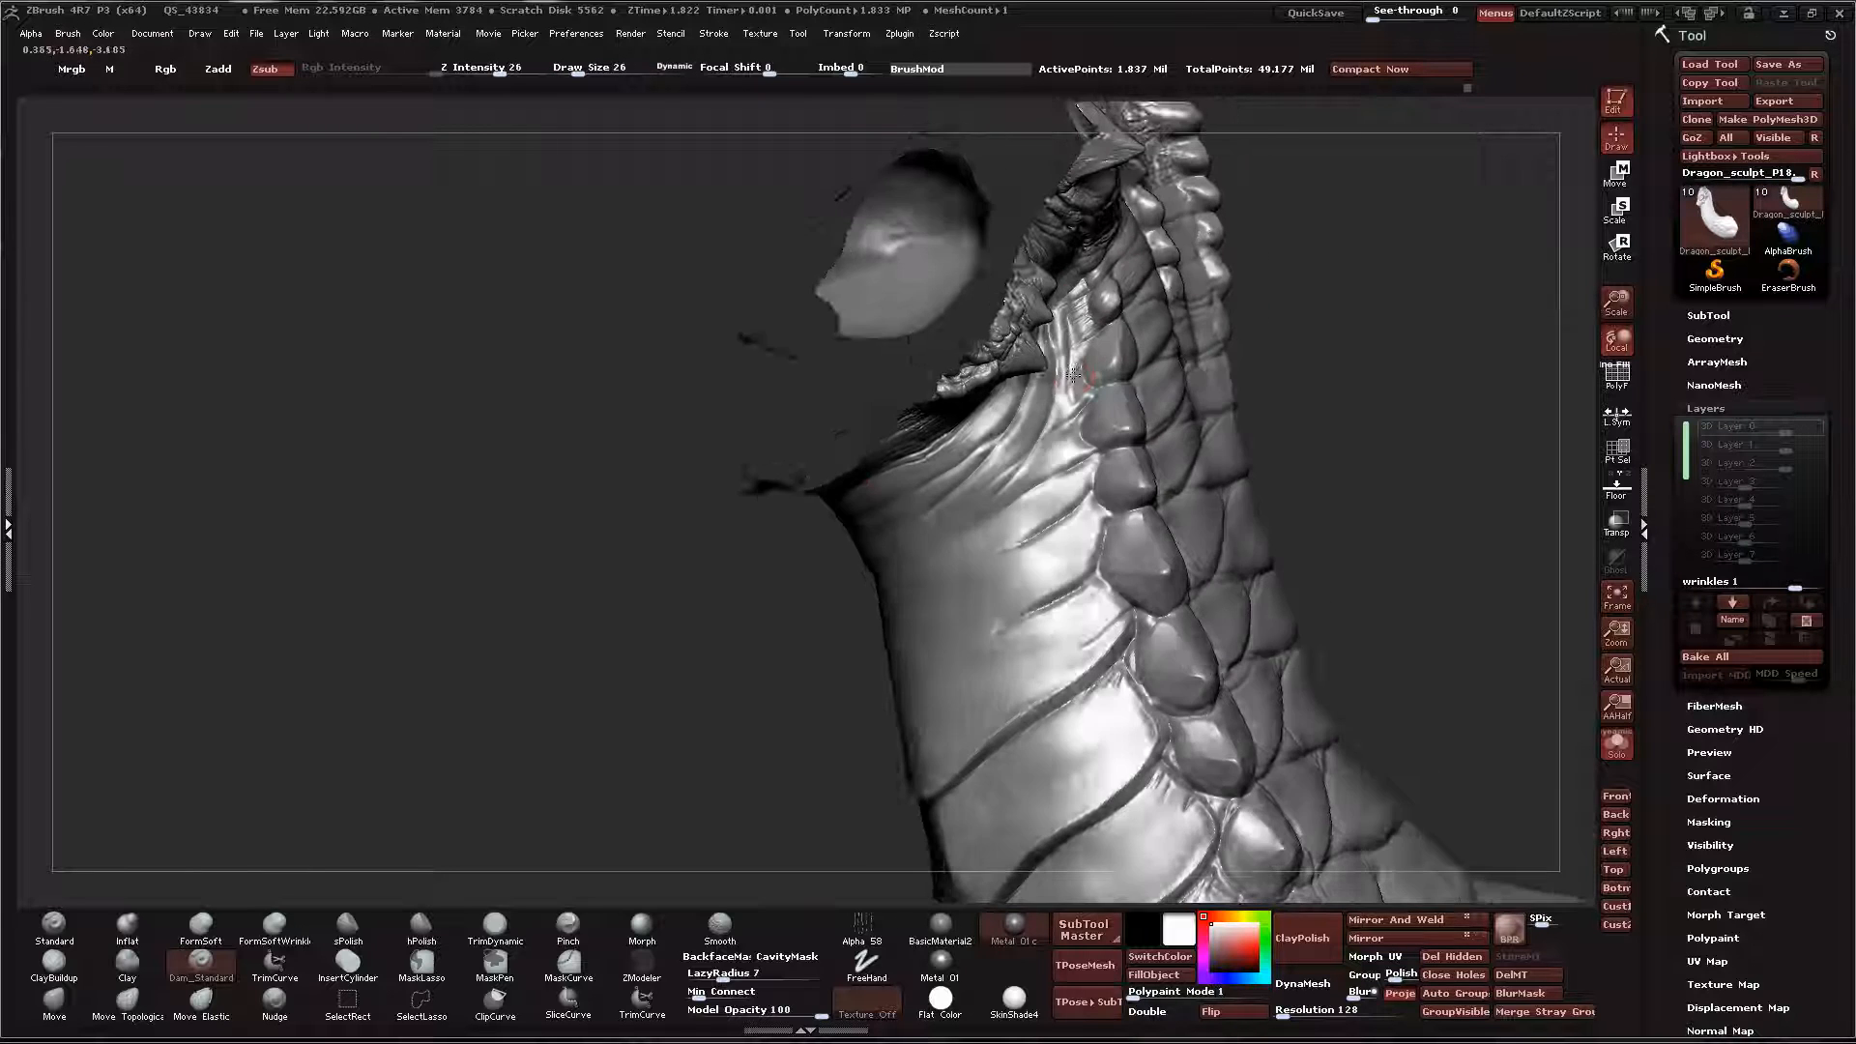
{"action": "left_click_drag", "start_coordinate": [1071, 373], "coordinate": [1015, 497]}
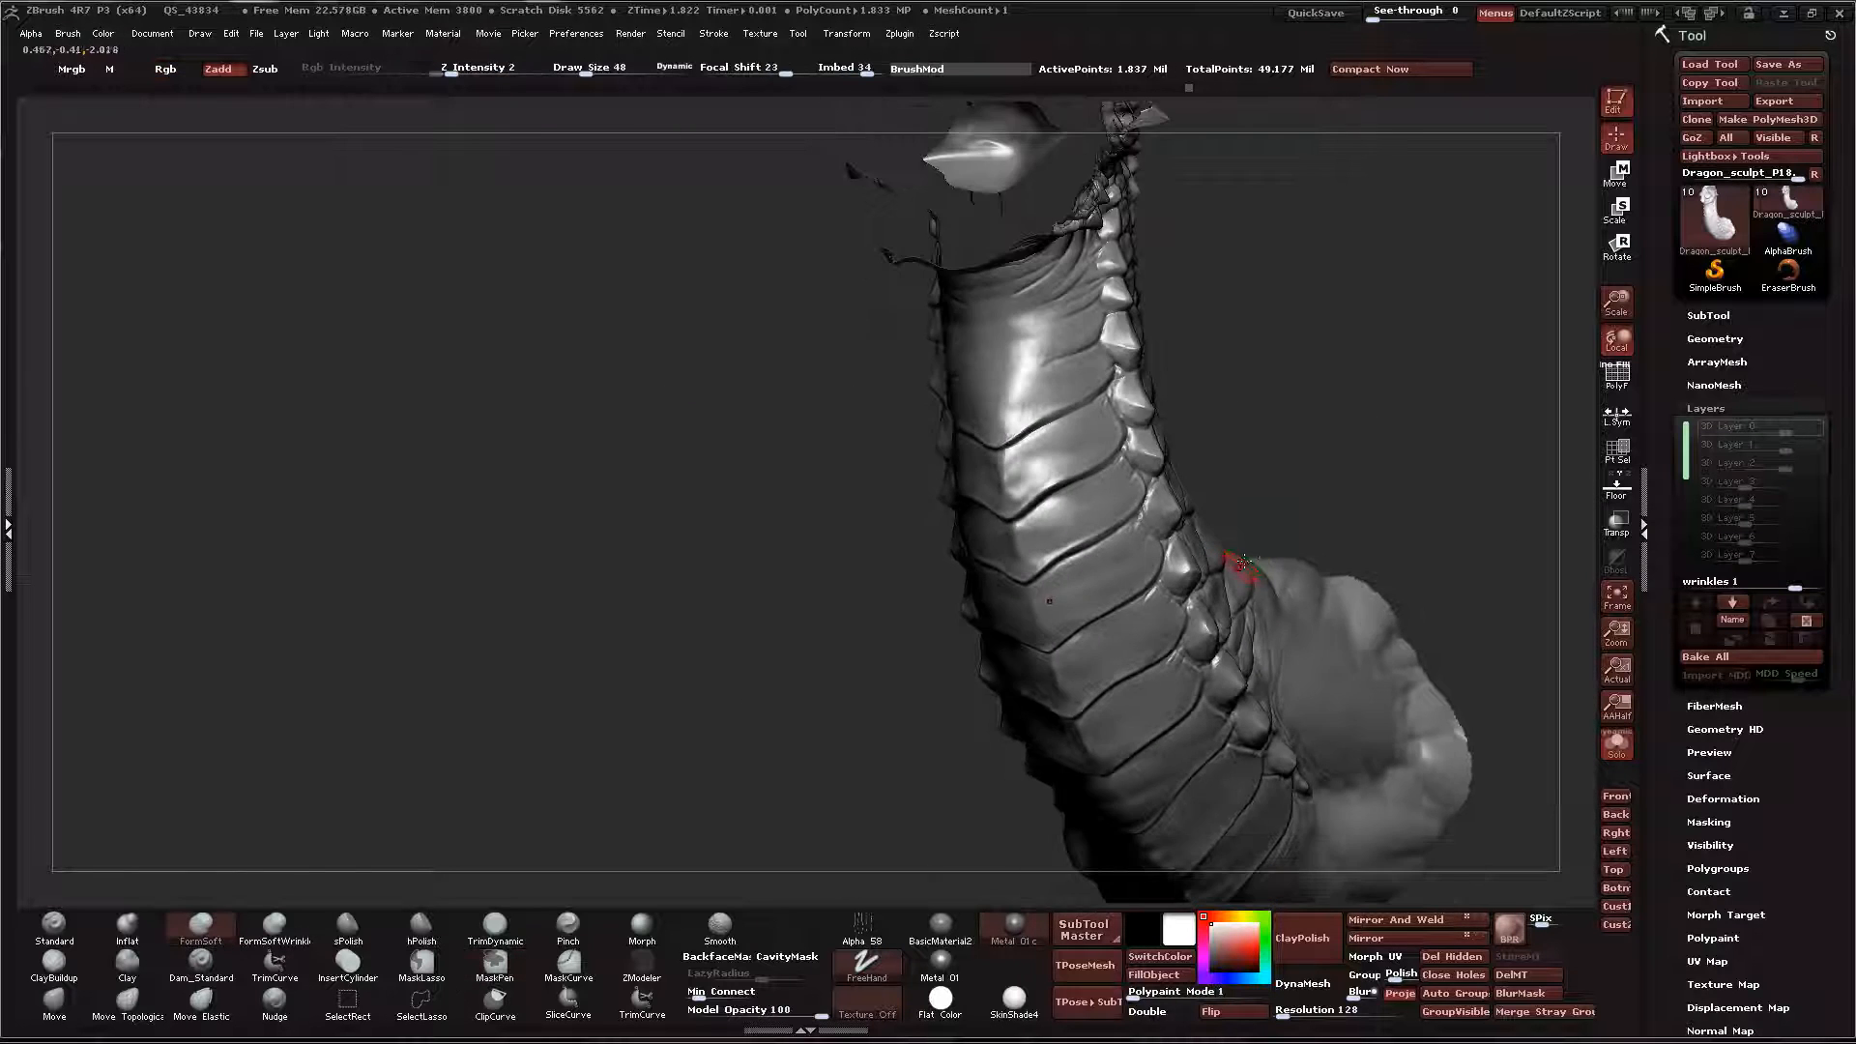
Cut a stack of wrinkle folds one below another across the front of the upper throat
{"action": "left_click_drag", "start_coordinate": [1241, 565], "coordinate": [1259, 545]}
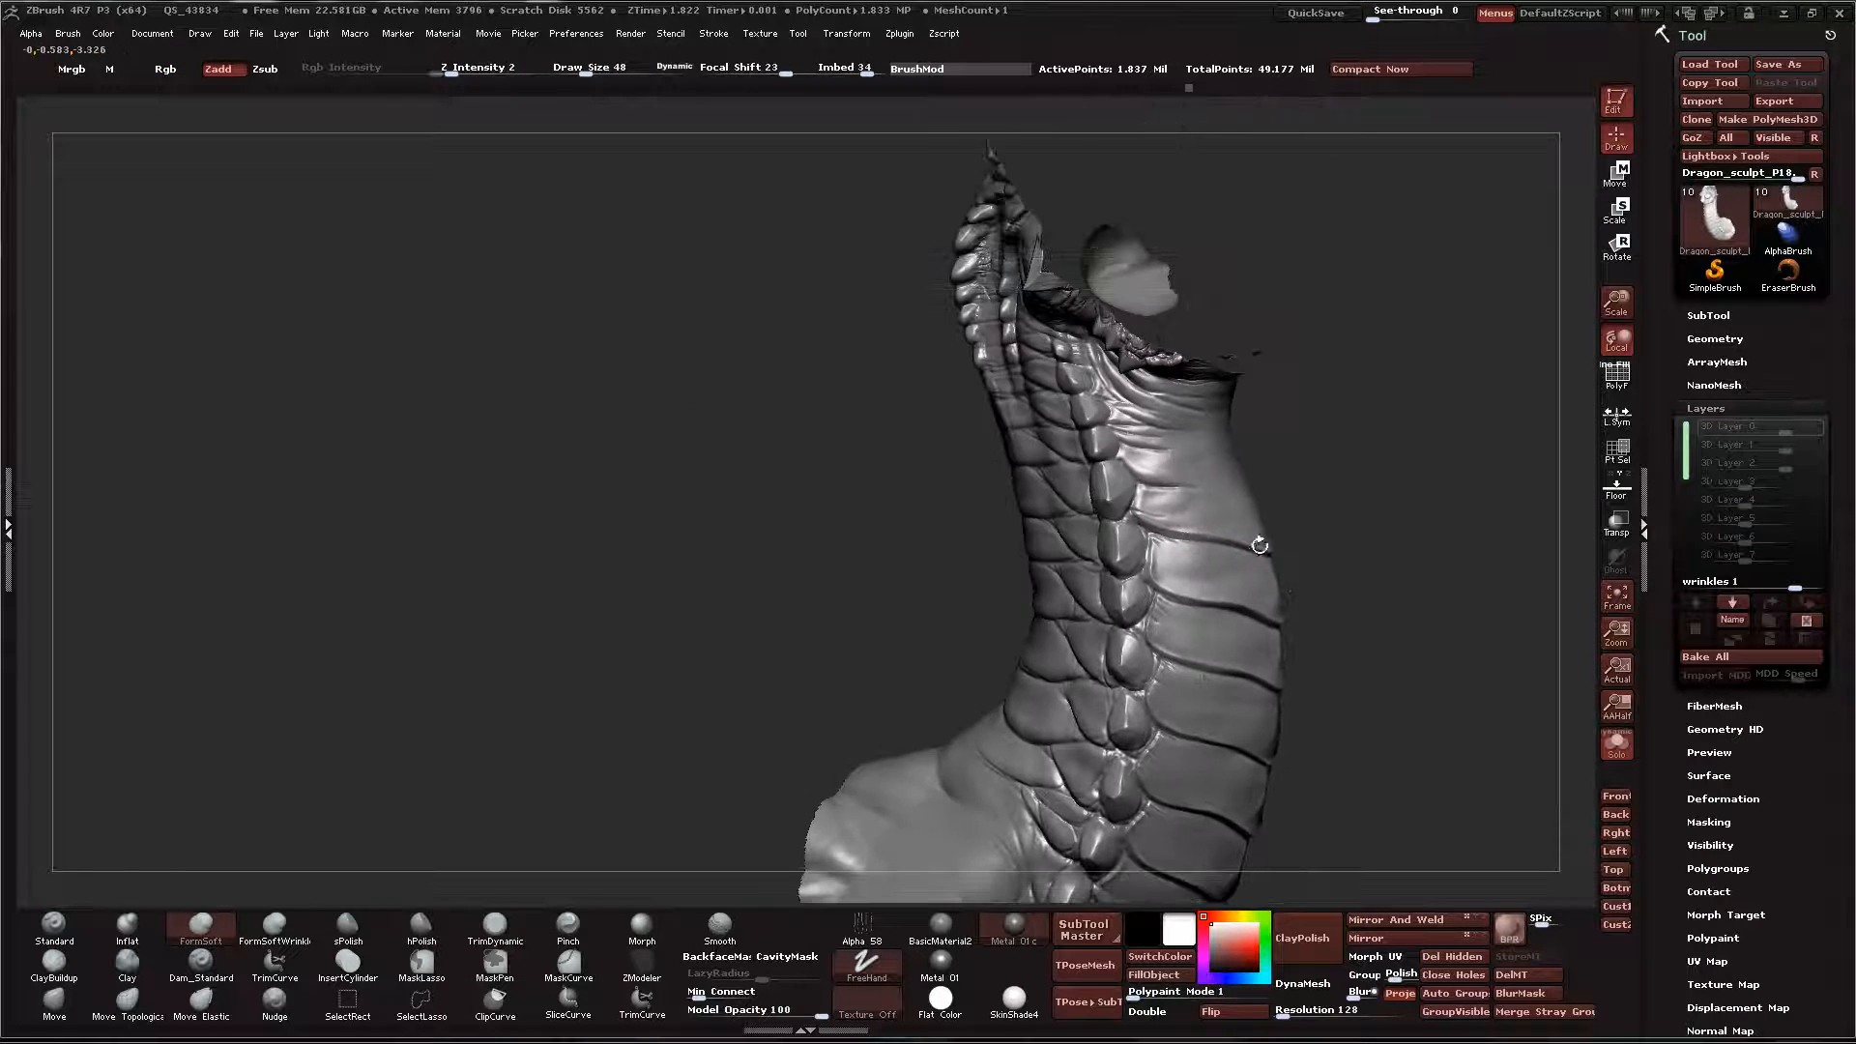
{"action": "left_click_drag", "start_coordinate": [1261, 546], "coordinate": [1147, 551]}
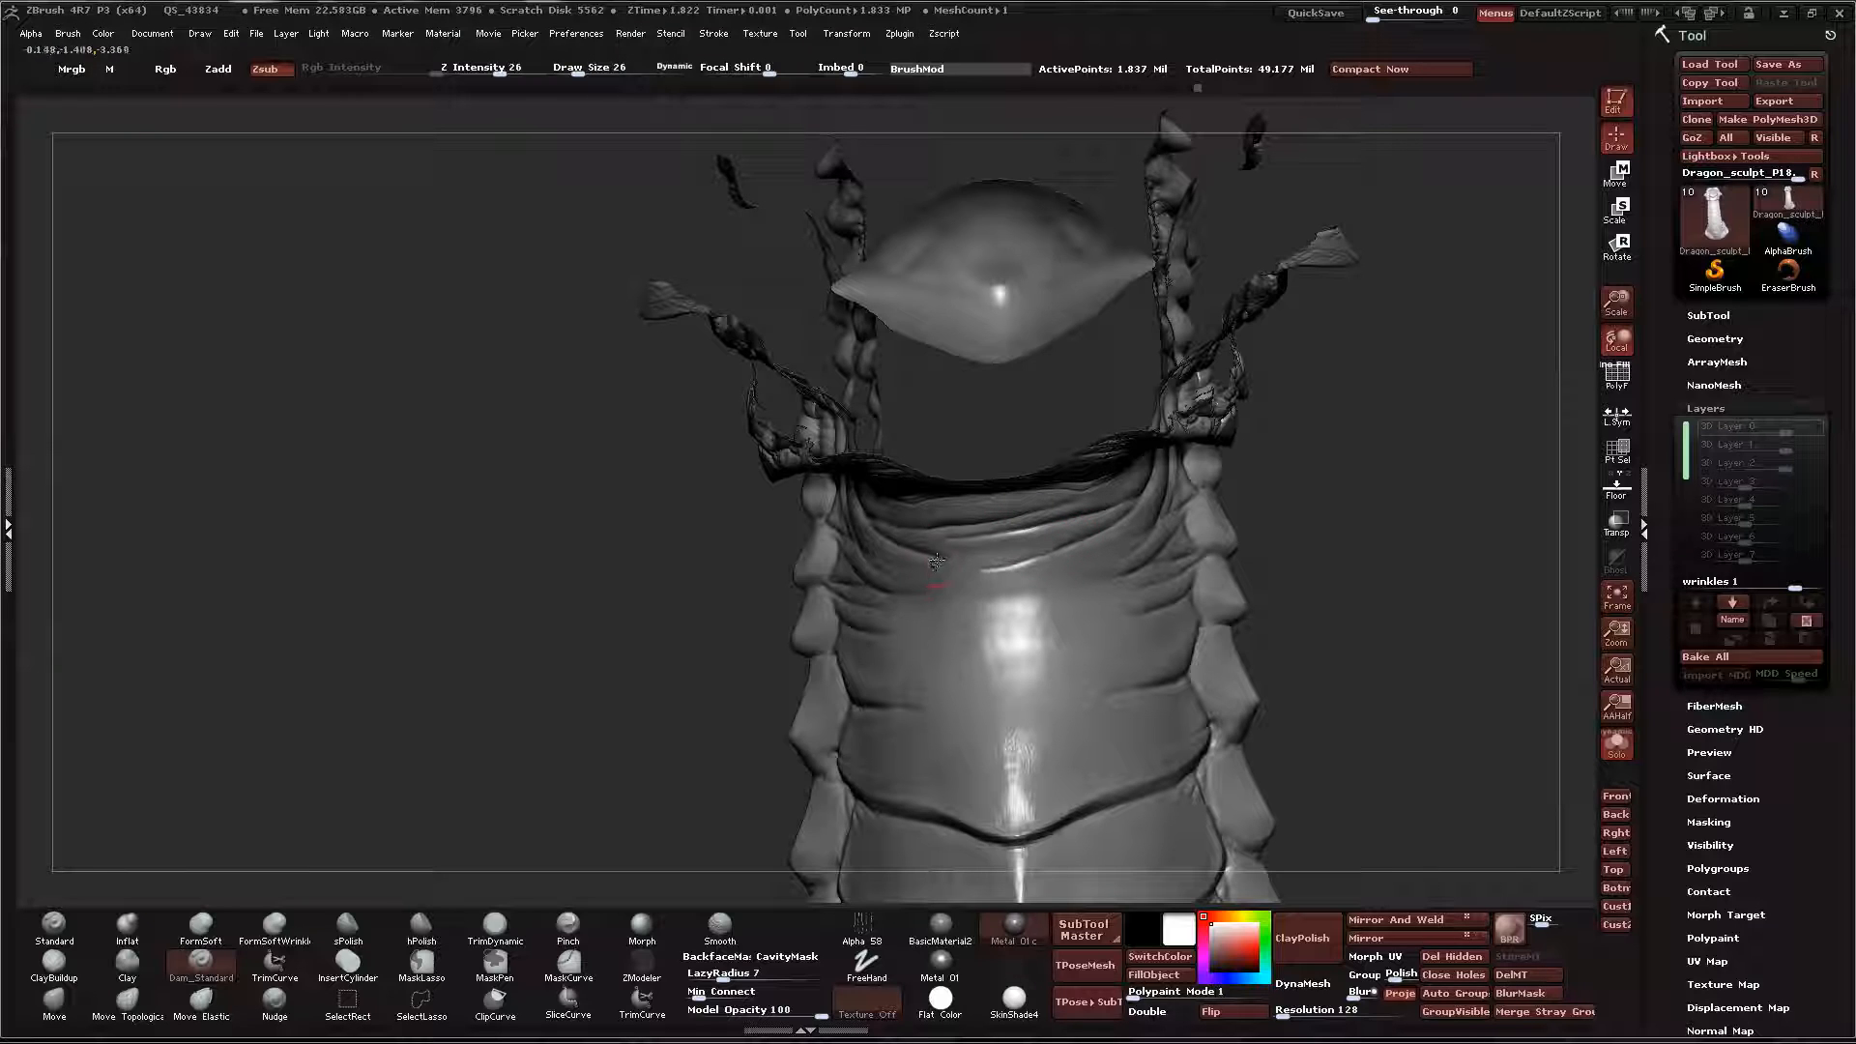
{"action": "left_click_drag", "start_coordinate": [925, 562], "coordinate": [1114, 509]}
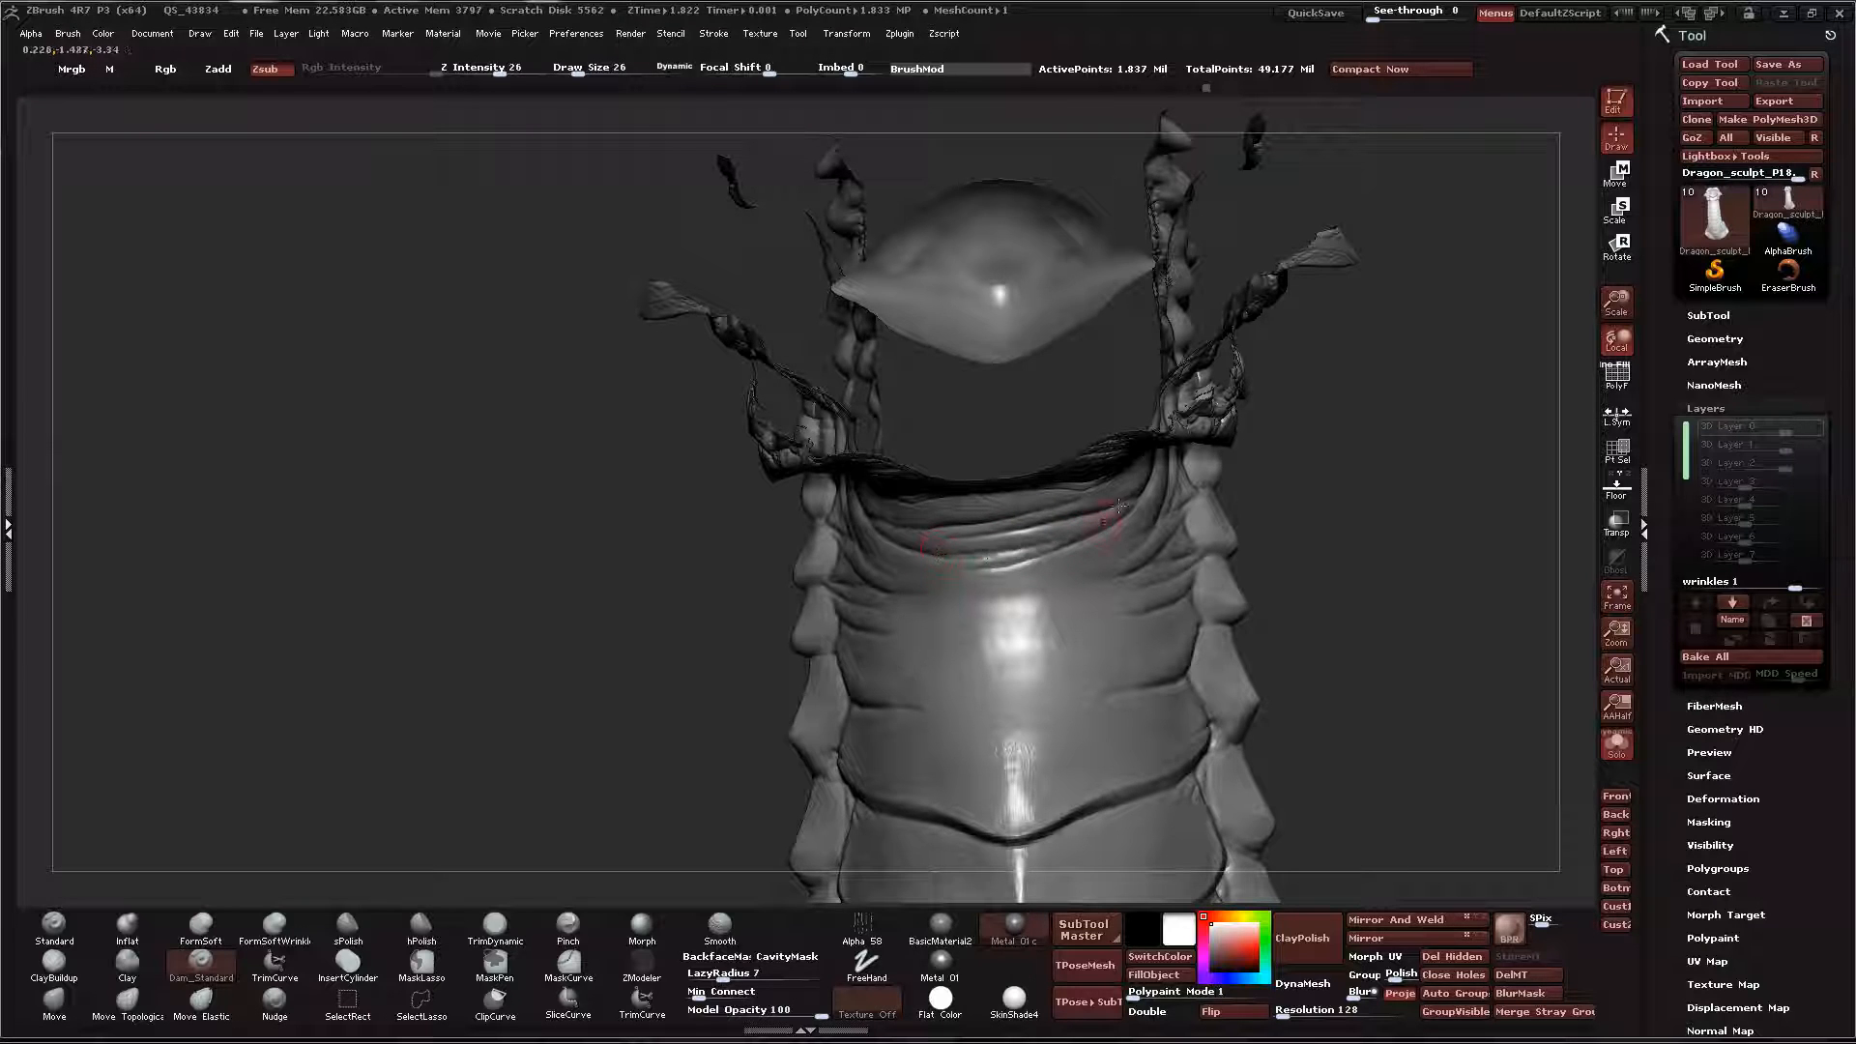
{"action": "left_click_drag", "start_coordinate": [1120, 509], "coordinate": [936, 580]}
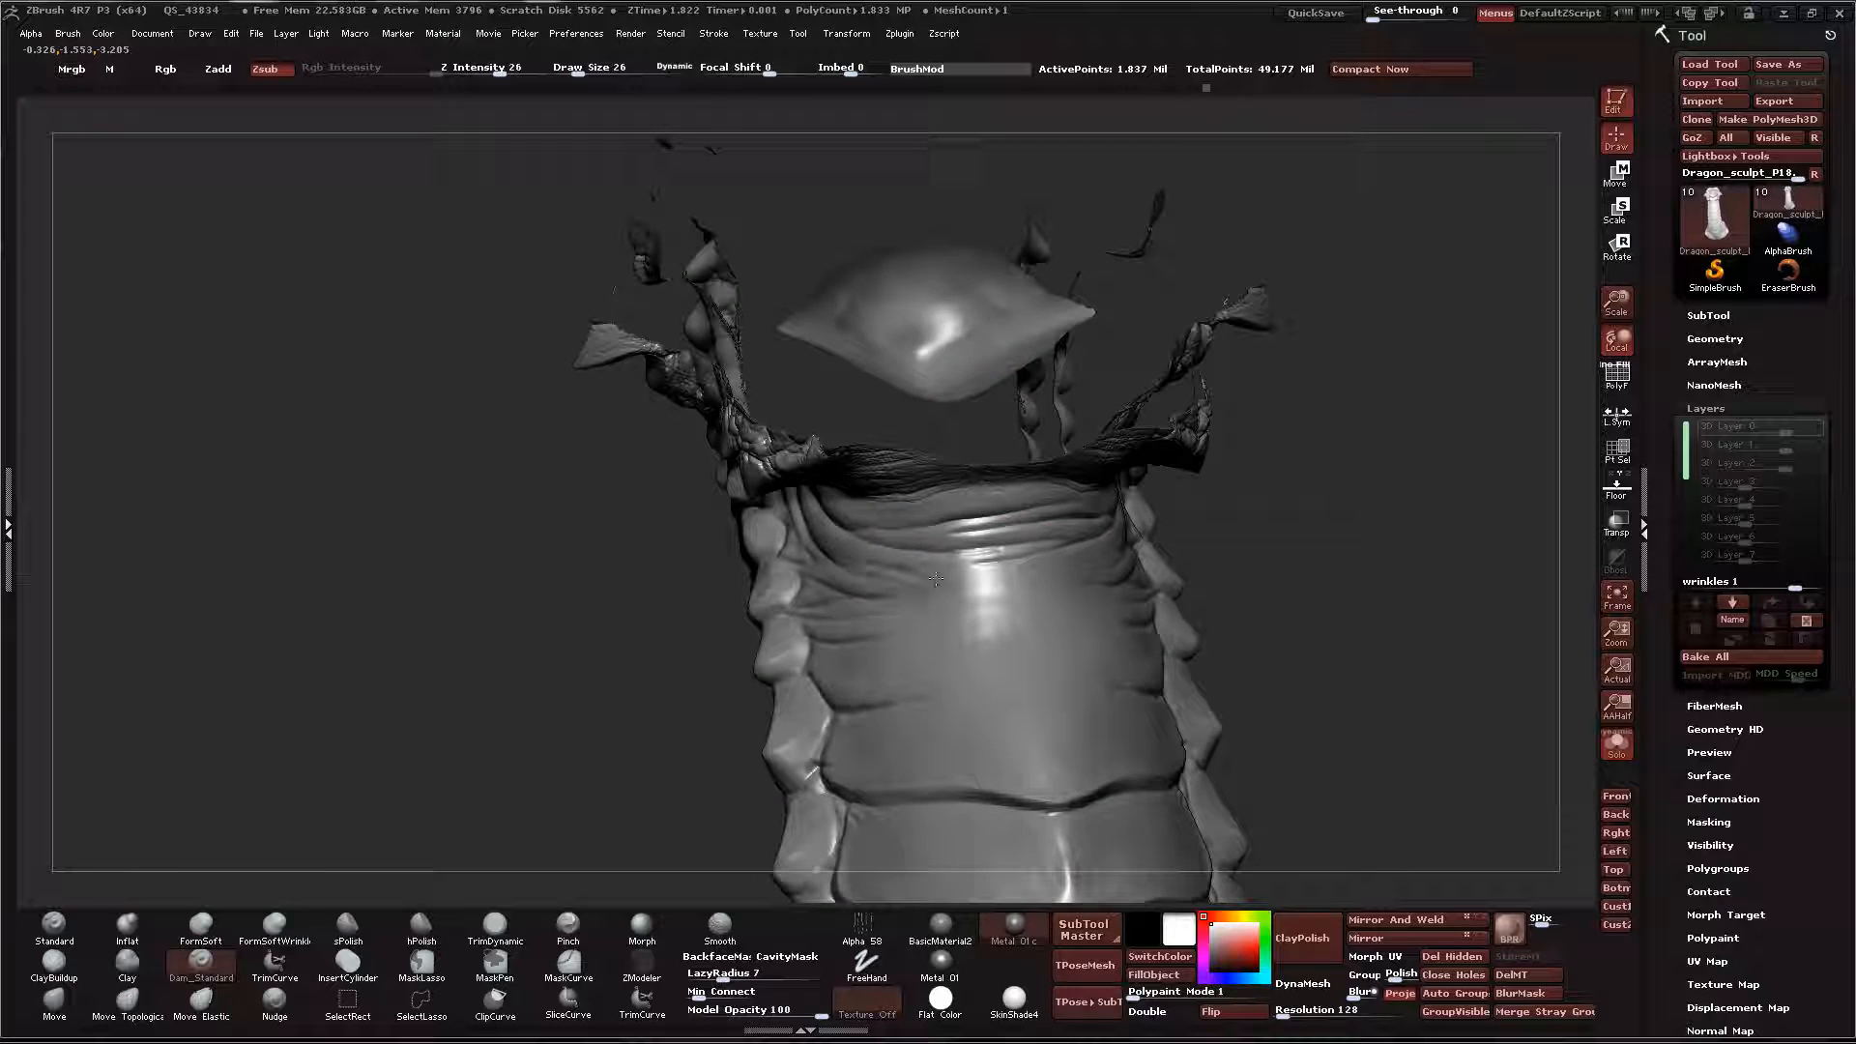
{"action": "left_click_drag", "start_coordinate": [936, 581], "coordinate": [1143, 530]}
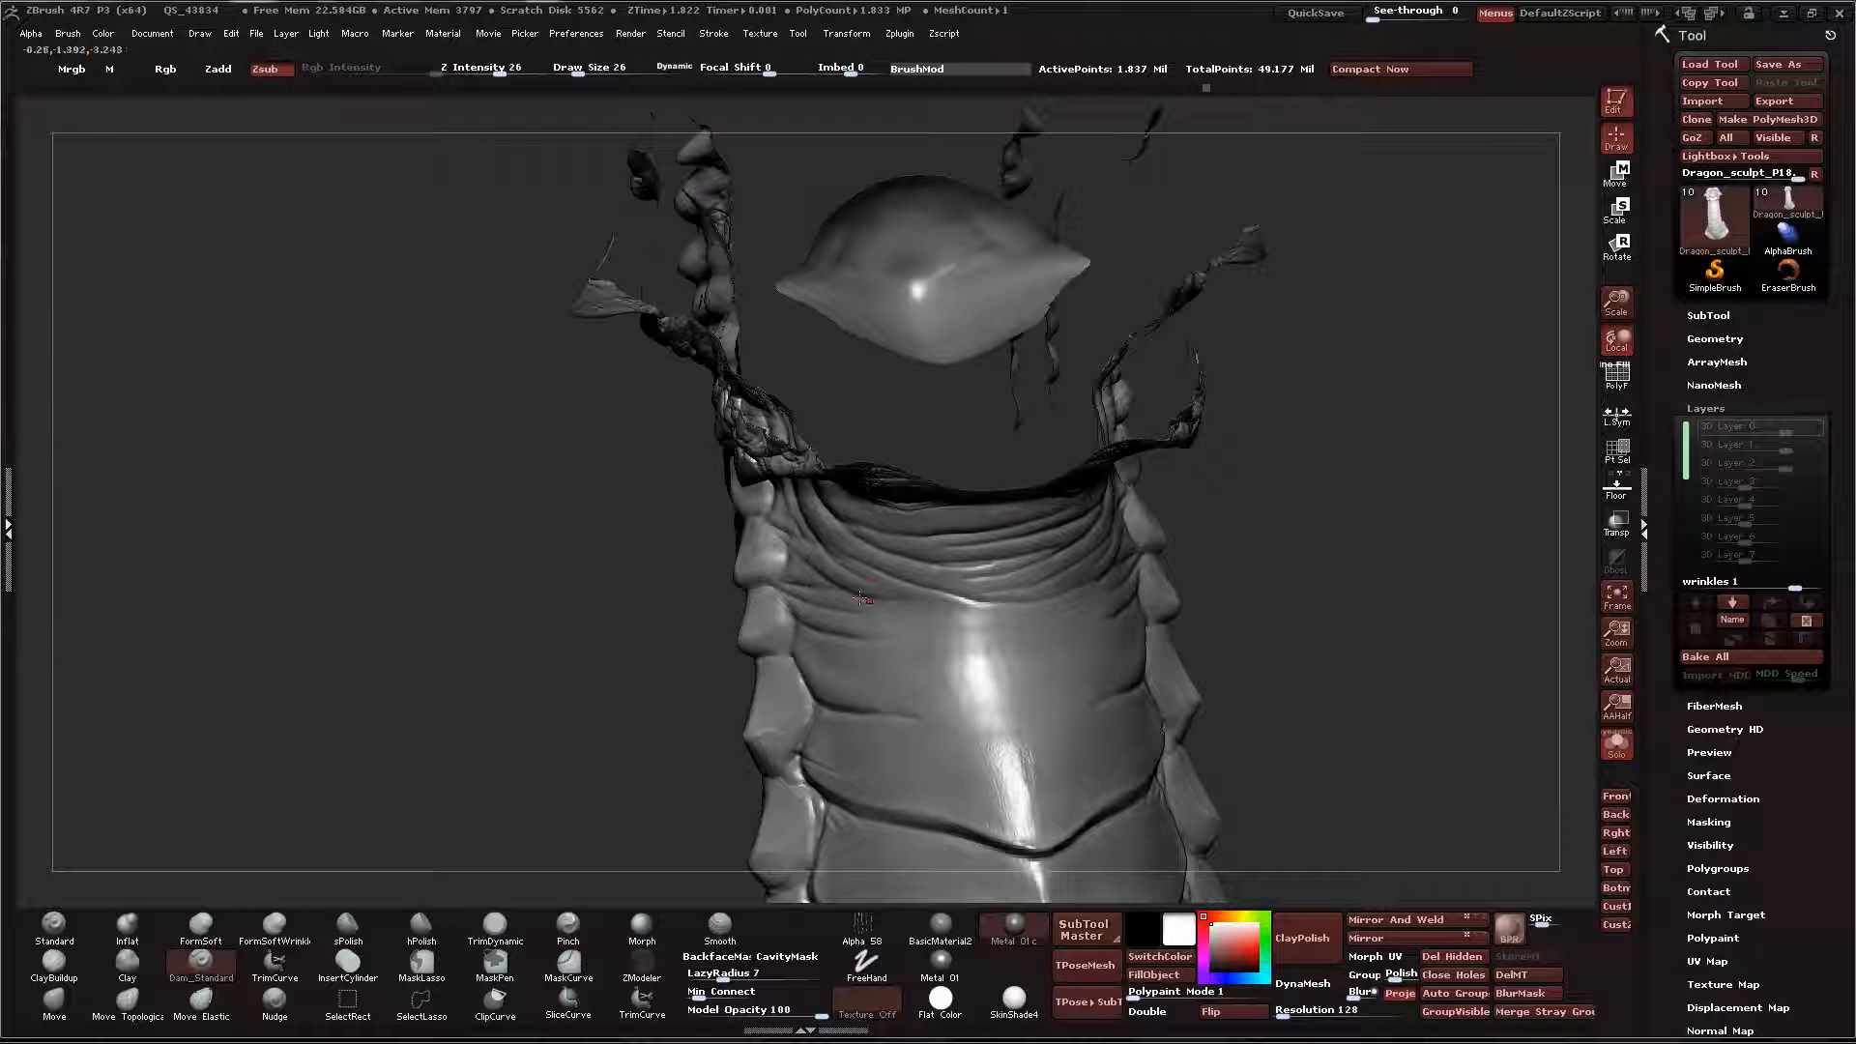
{"action": "left_click_drag", "start_coordinate": [863, 598], "coordinate": [1075, 648]}
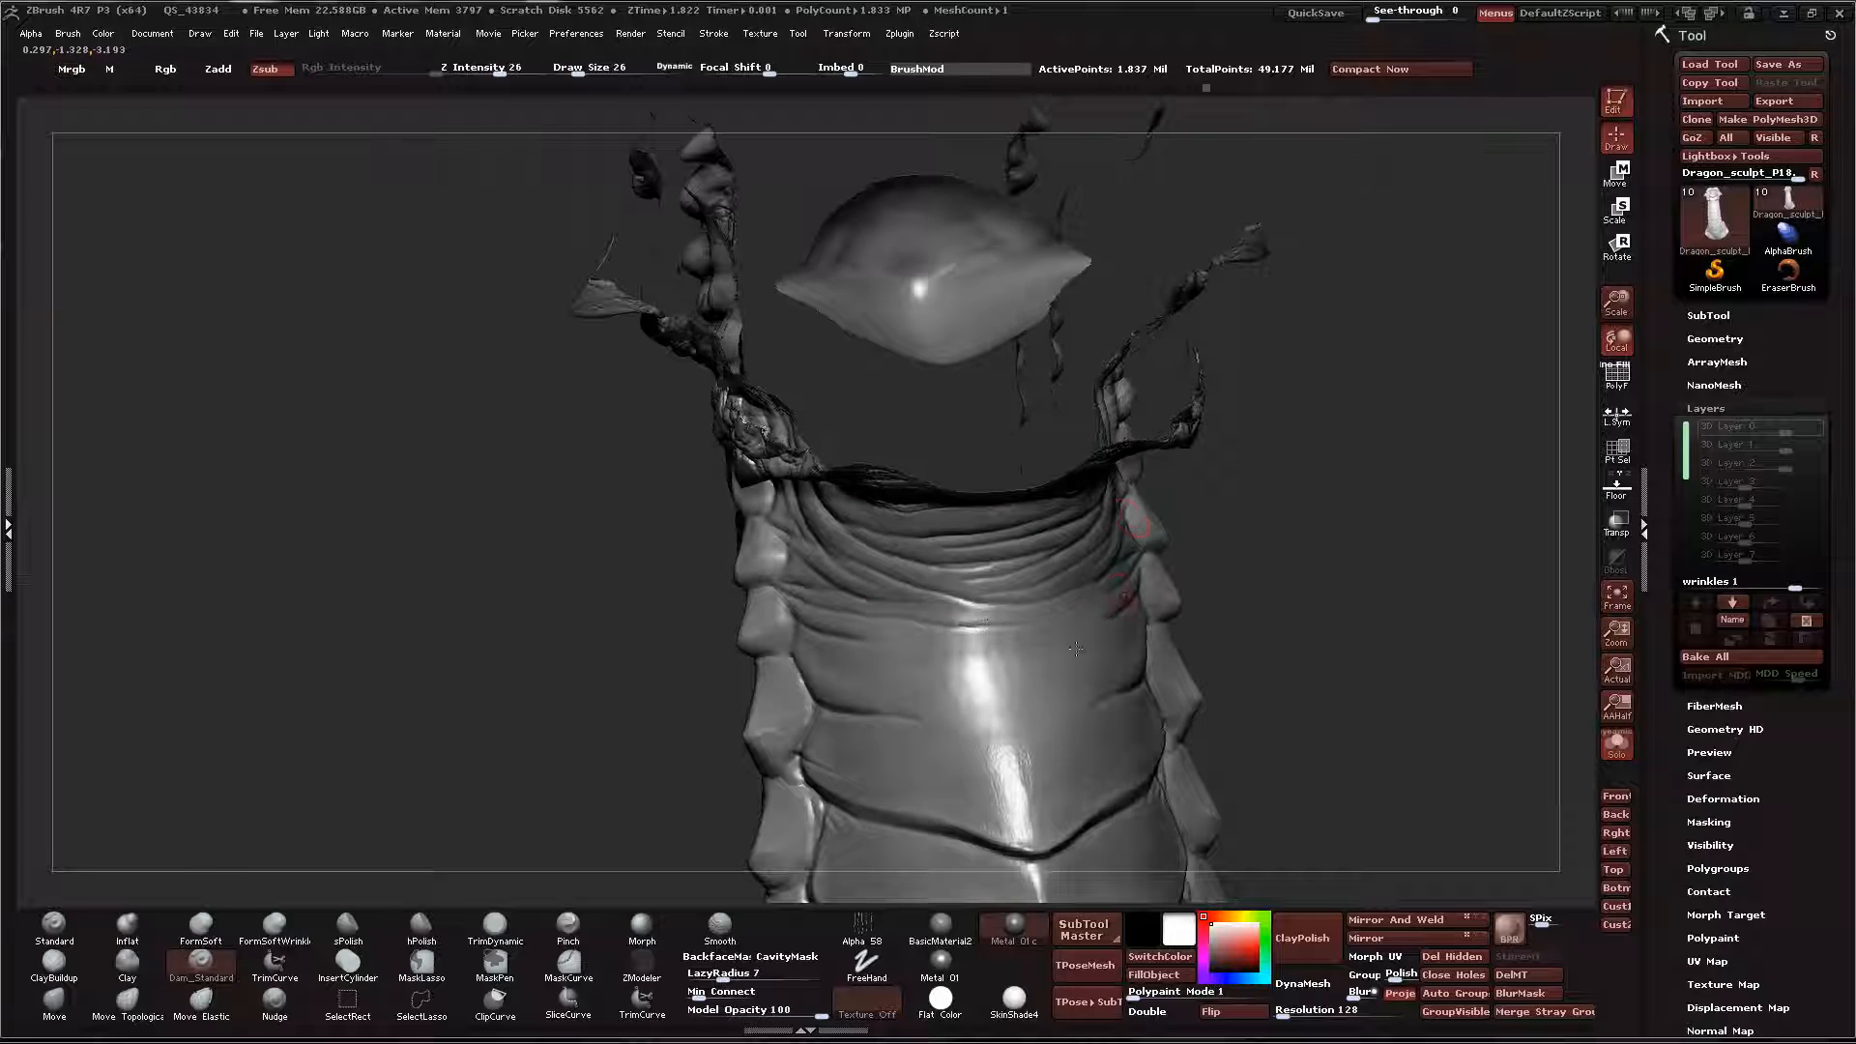
{"action": "left_click_drag", "start_coordinate": [1075, 649], "coordinate": [1143, 592]}
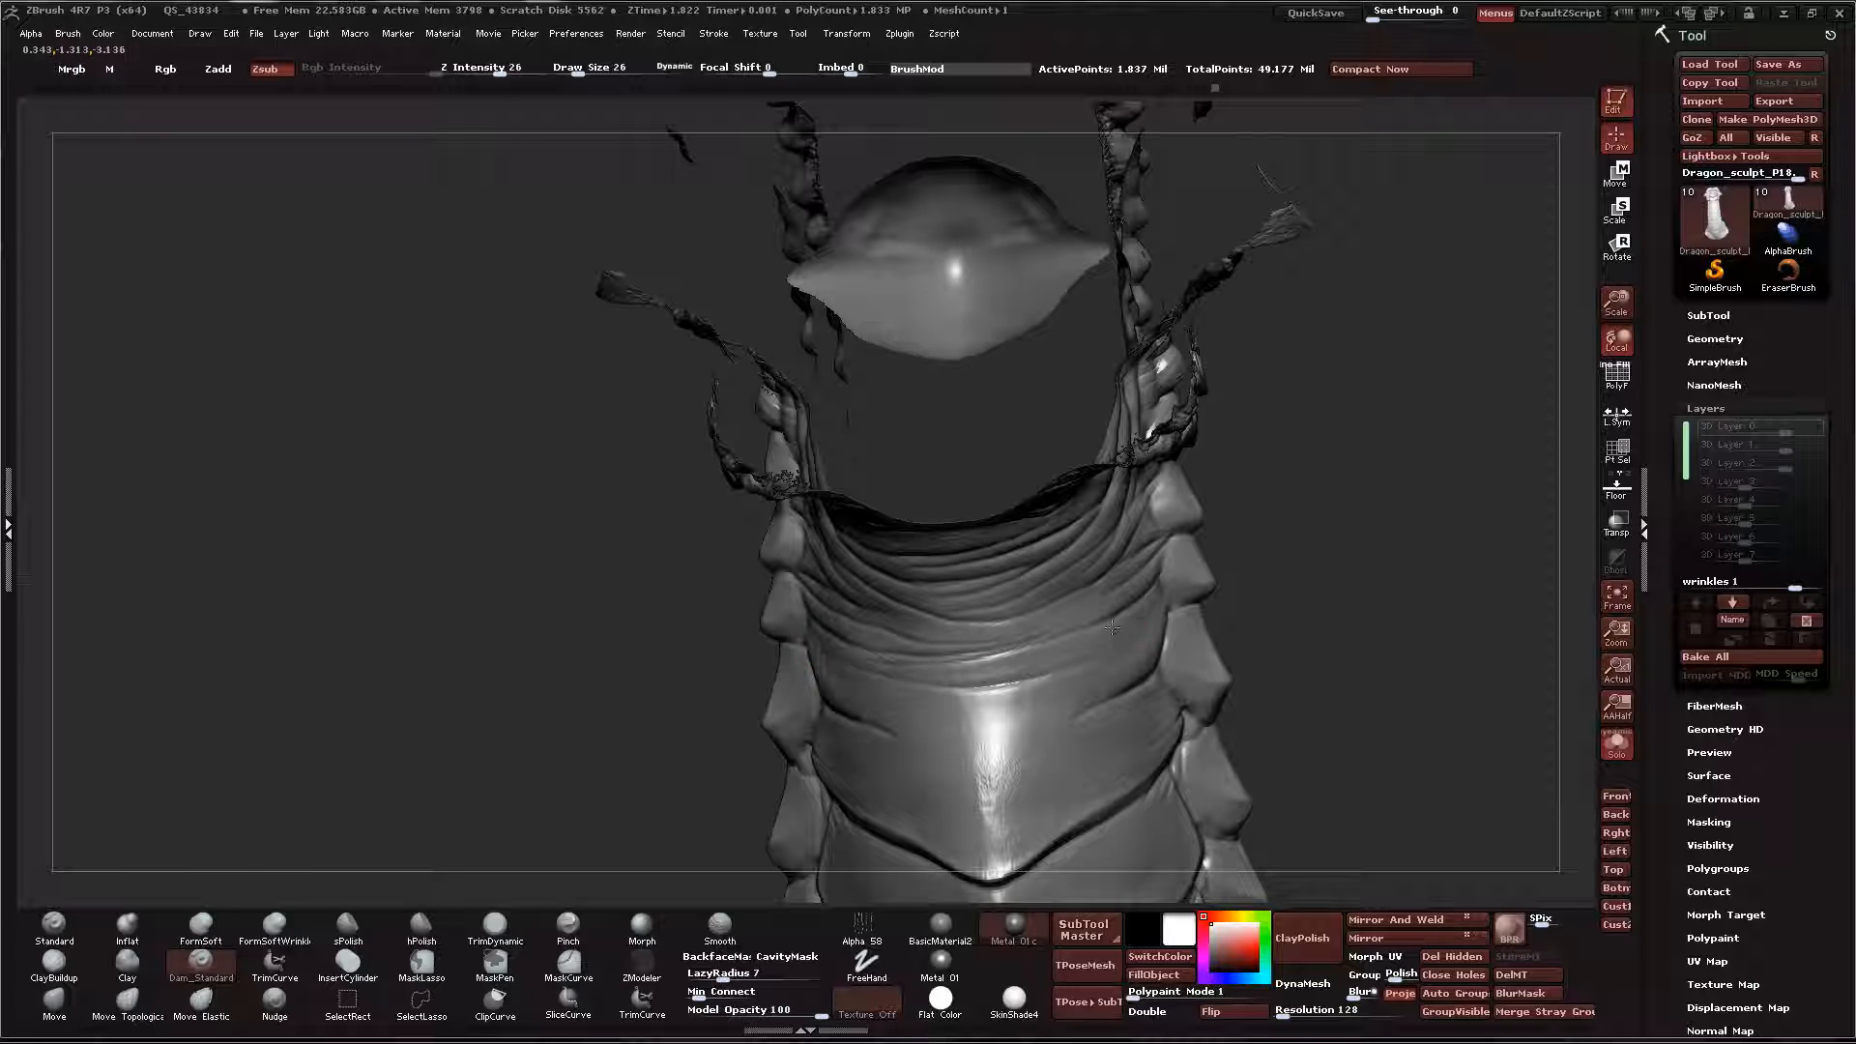
Puff up the throat wrinkle bands with FormSoft on Zadd so they read as soft raised folds
{"action": "left_click", "coordinate": [199, 934]}
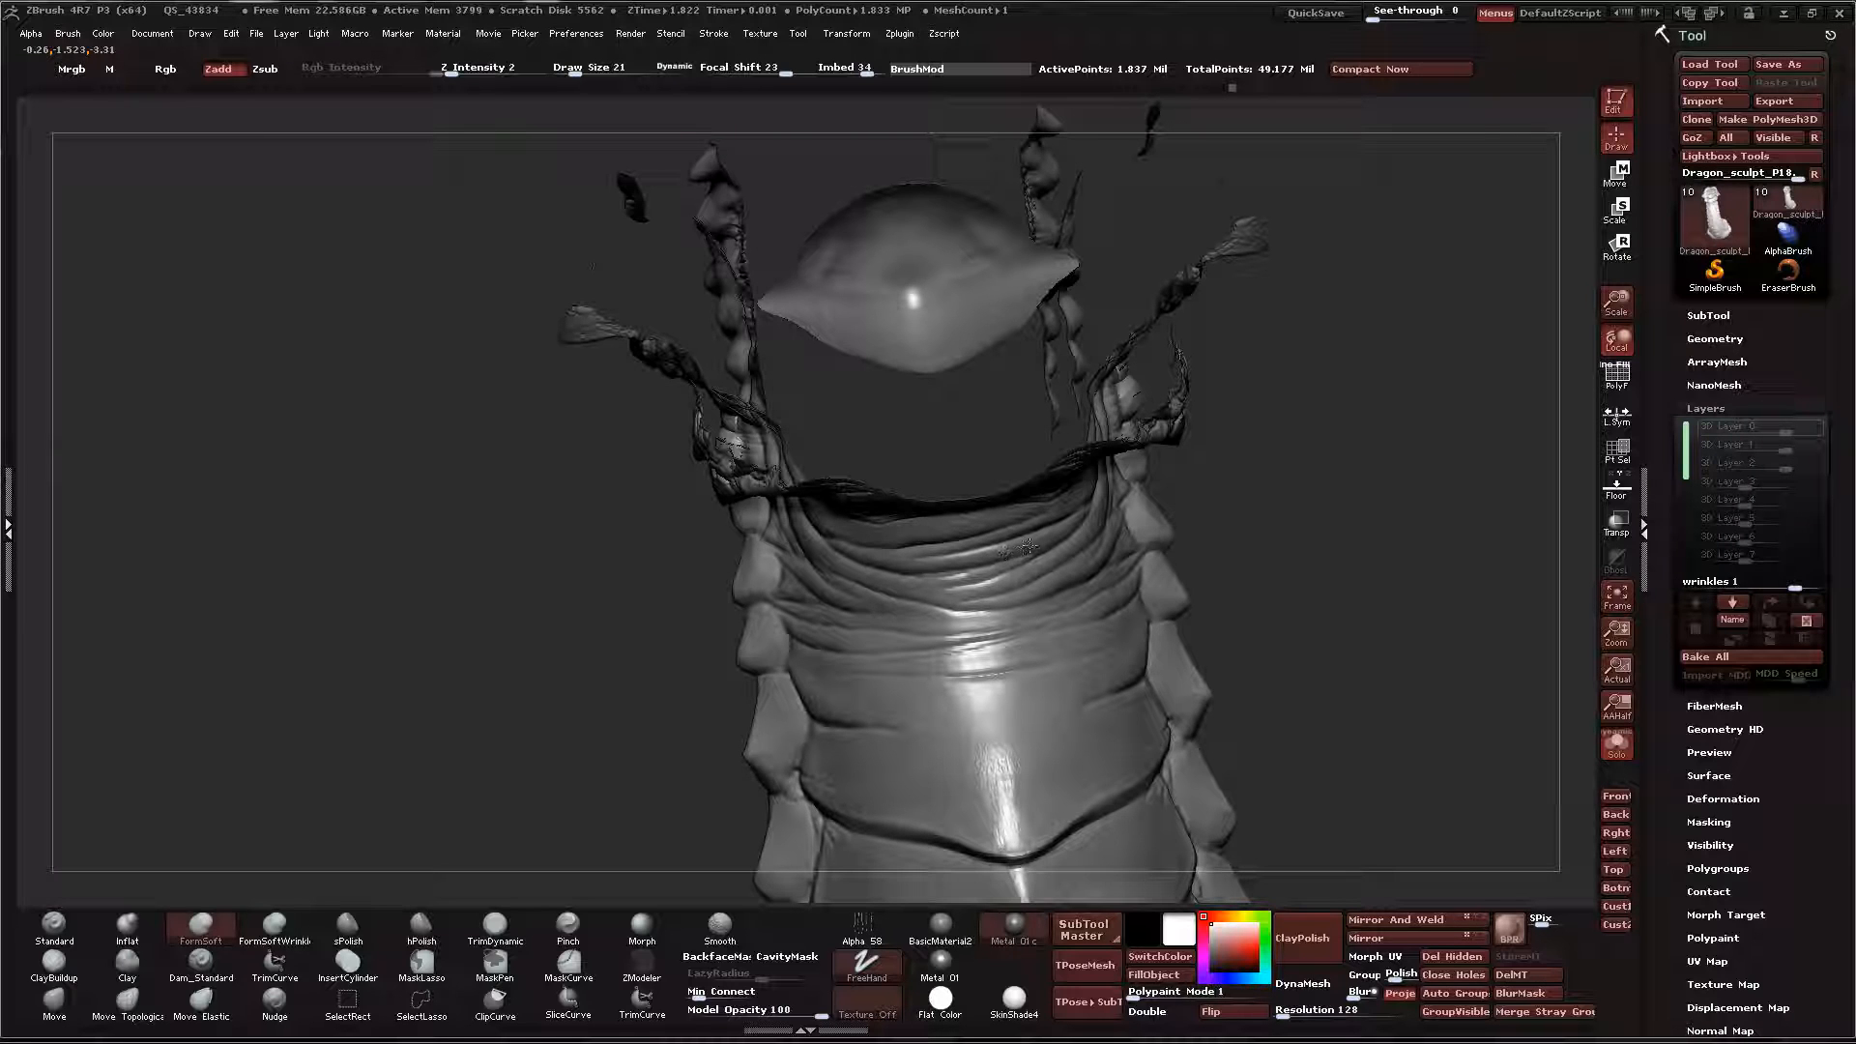
{"action": "left_click_drag", "start_coordinate": [1019, 546], "coordinate": [910, 533]}
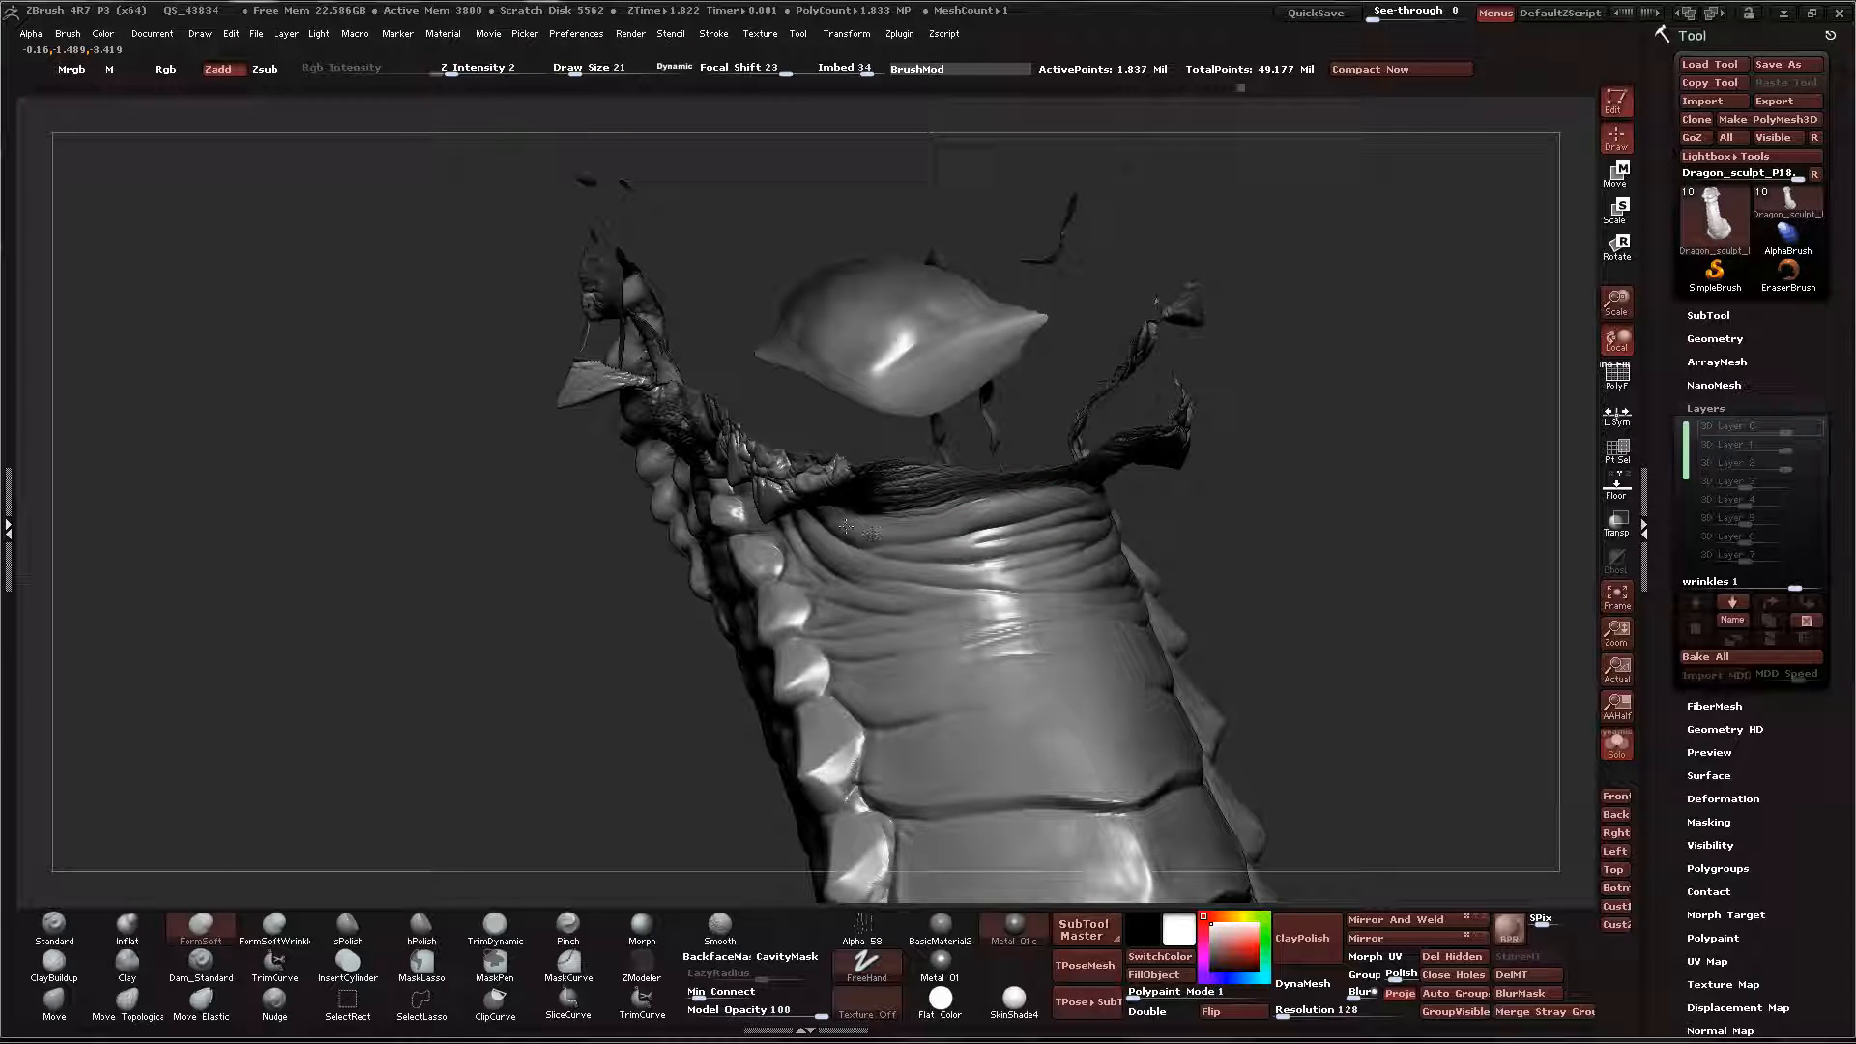
{"action": "left_click_drag", "start_coordinate": [853, 534], "coordinate": [942, 568]}
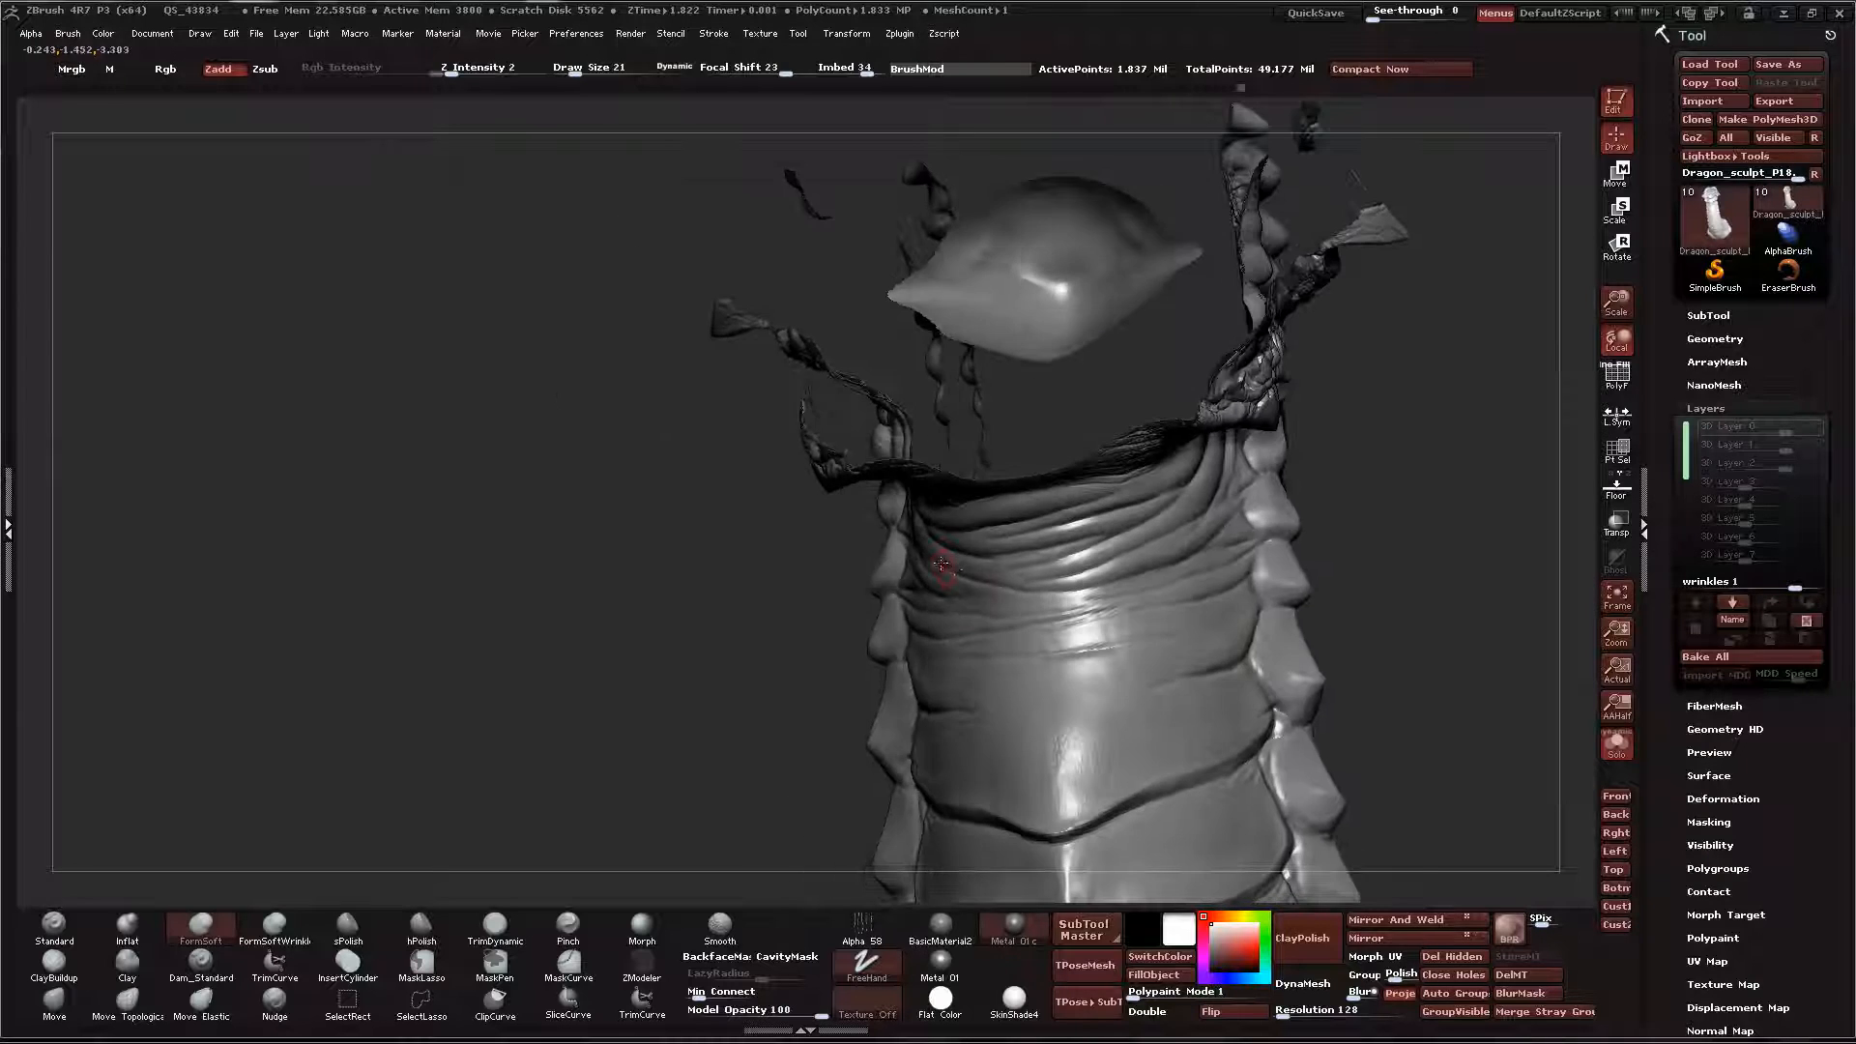
Carry the puffed and cut wrinkle folds around onto the neck side, then bring up LightBox brushes
{"action": "left_click_drag", "start_coordinate": [942, 568], "coordinate": [911, 551]}
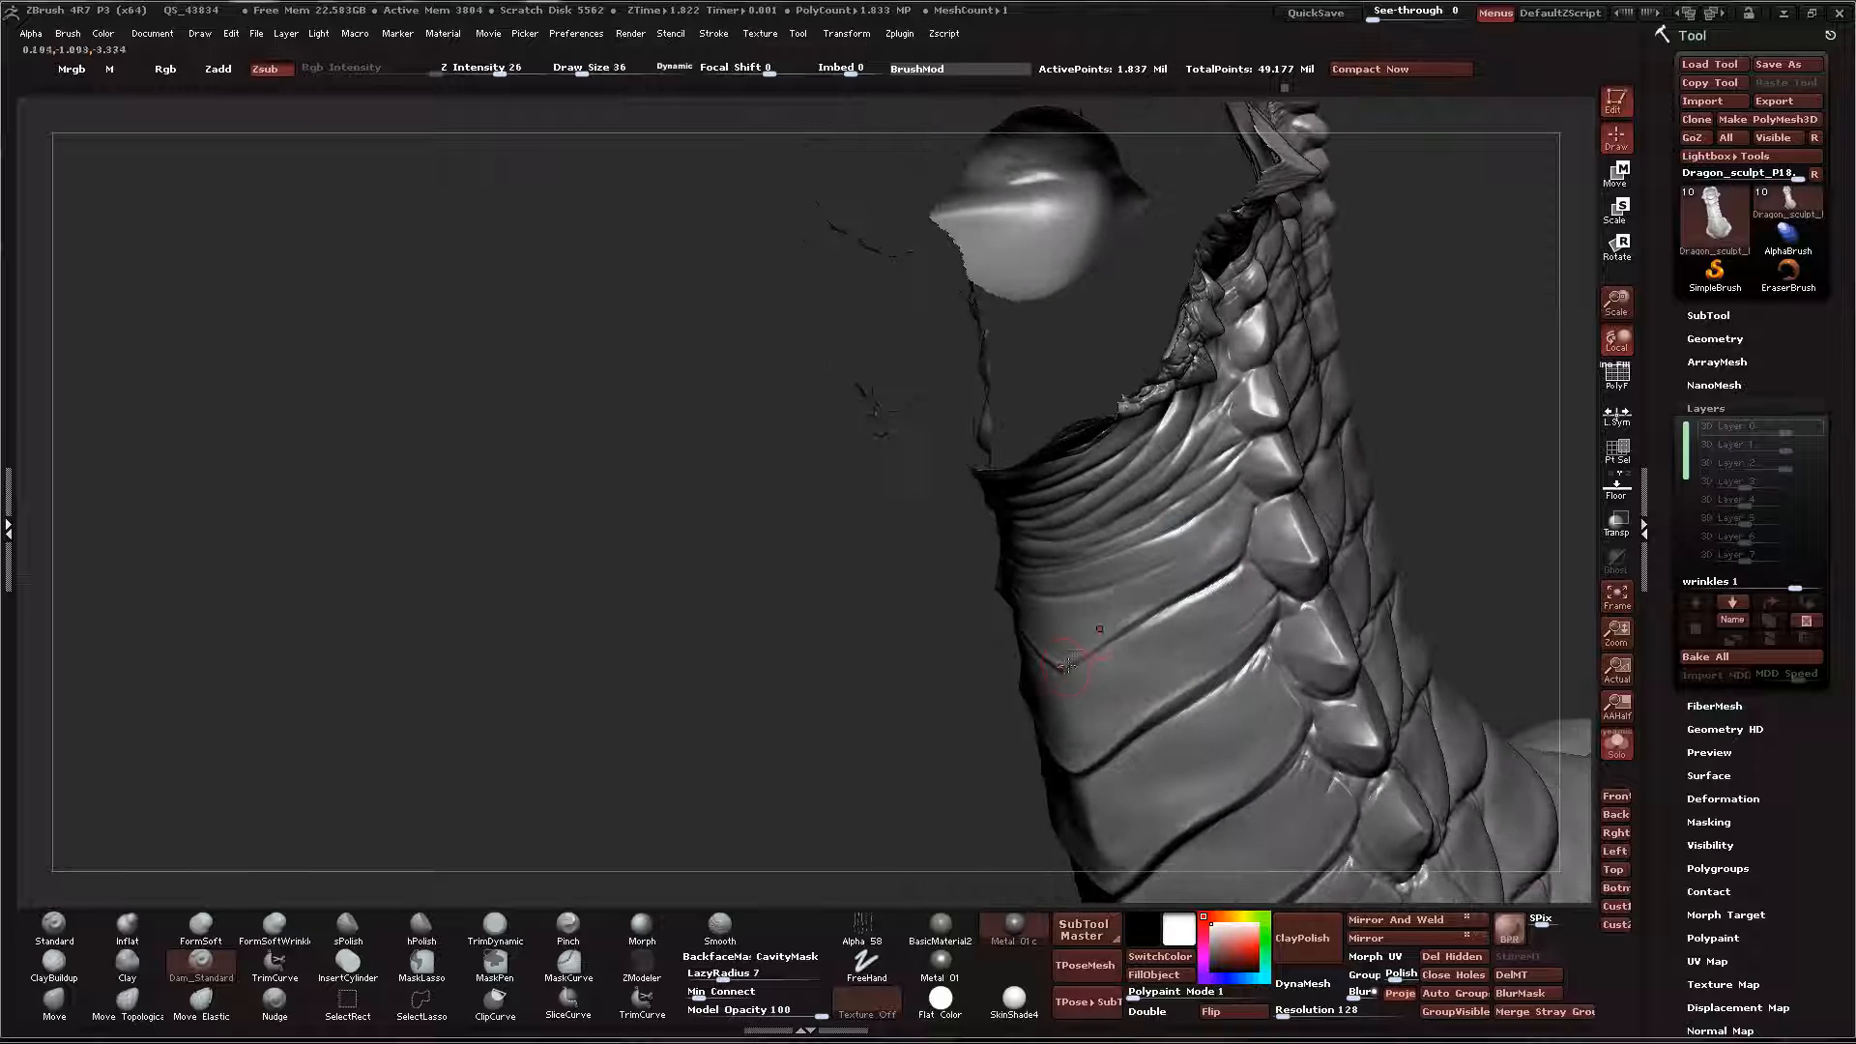
{"action": "left_click_drag", "start_coordinate": [1062, 665], "coordinate": [1137, 624]}
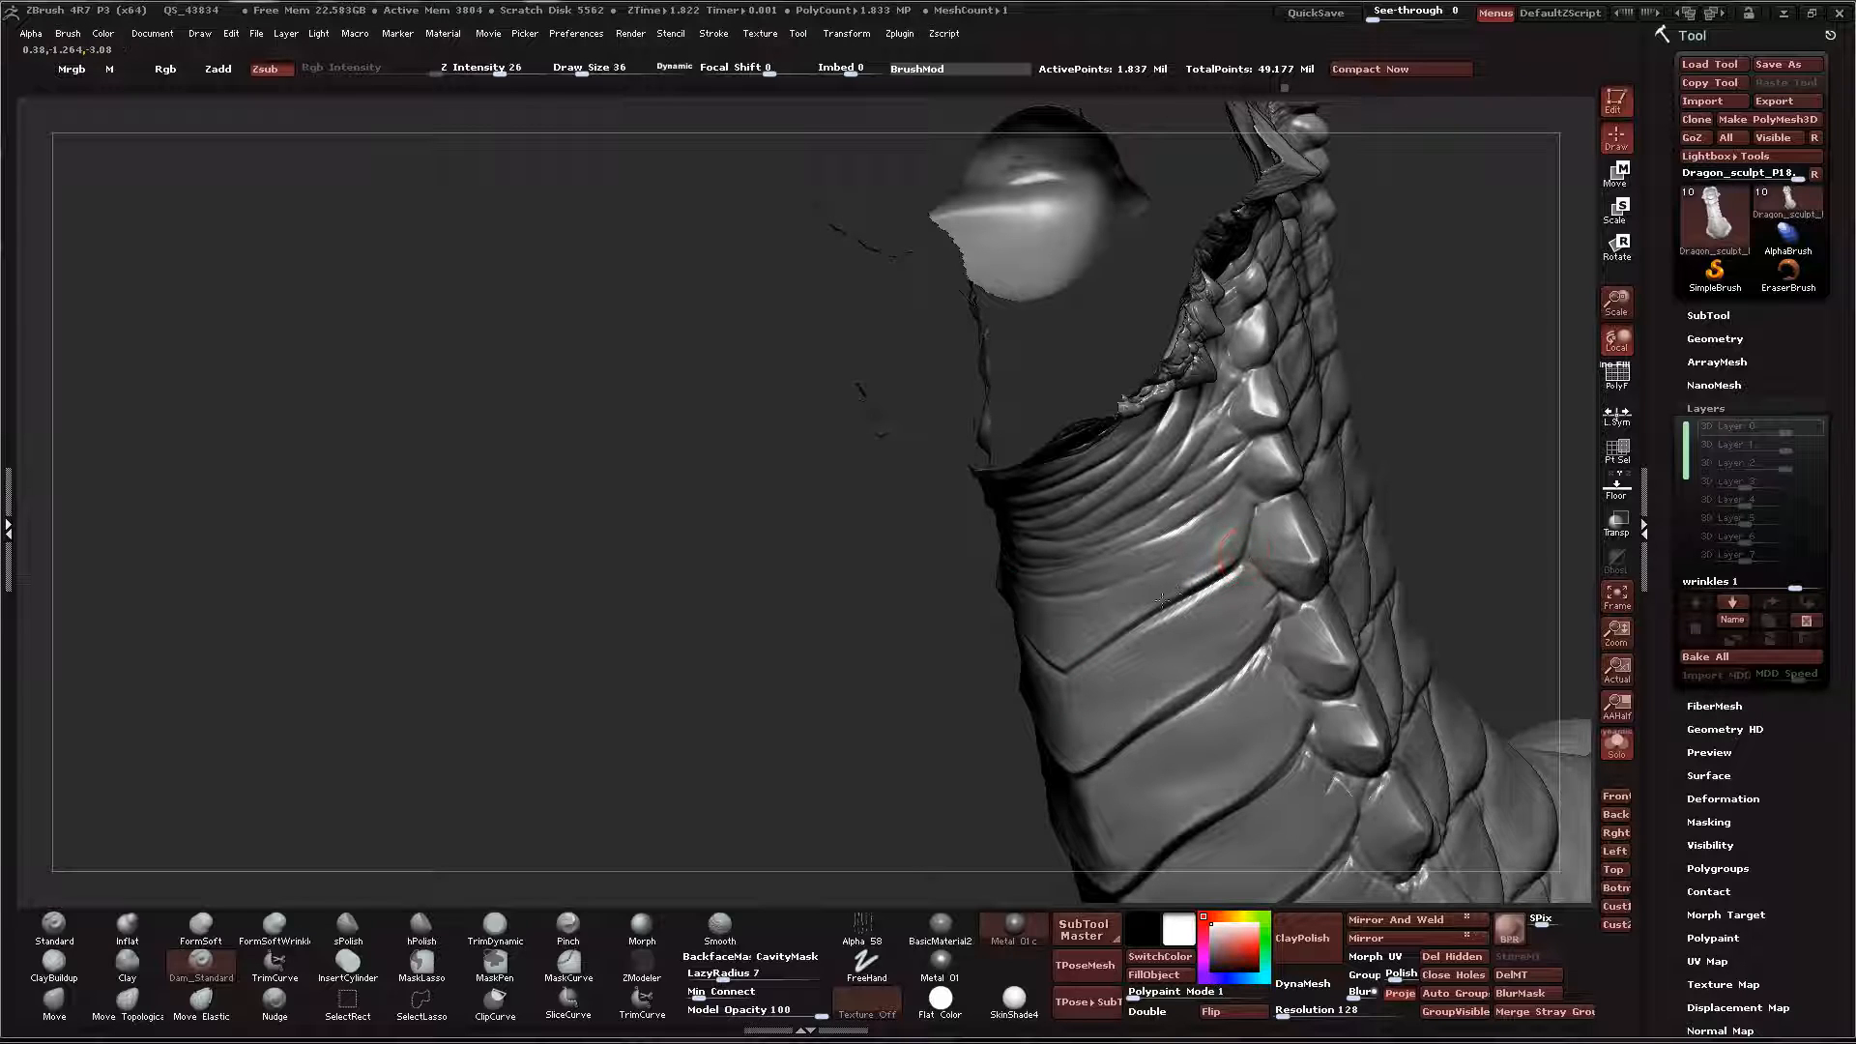
{"action": "left_click_drag", "start_coordinate": [1226, 562], "coordinate": [1054, 664]}
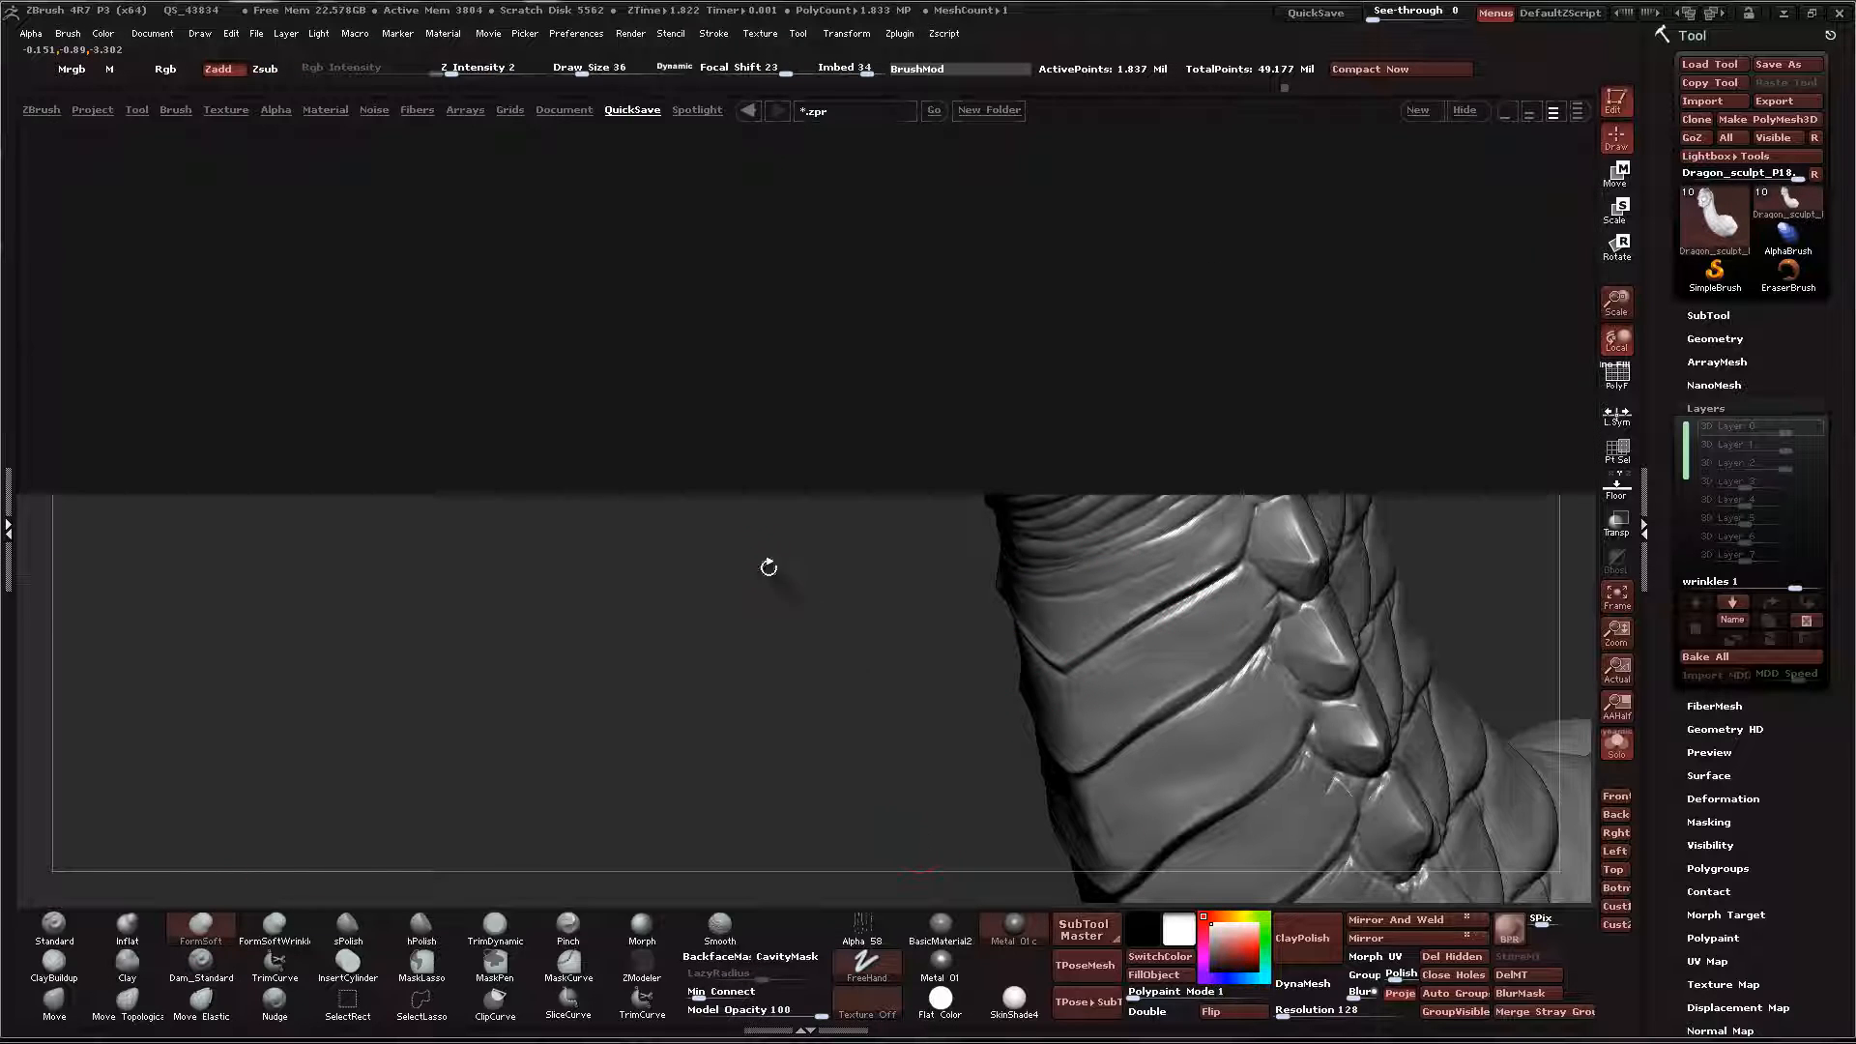
{"action": "left_click", "coordinate": [176, 110]}
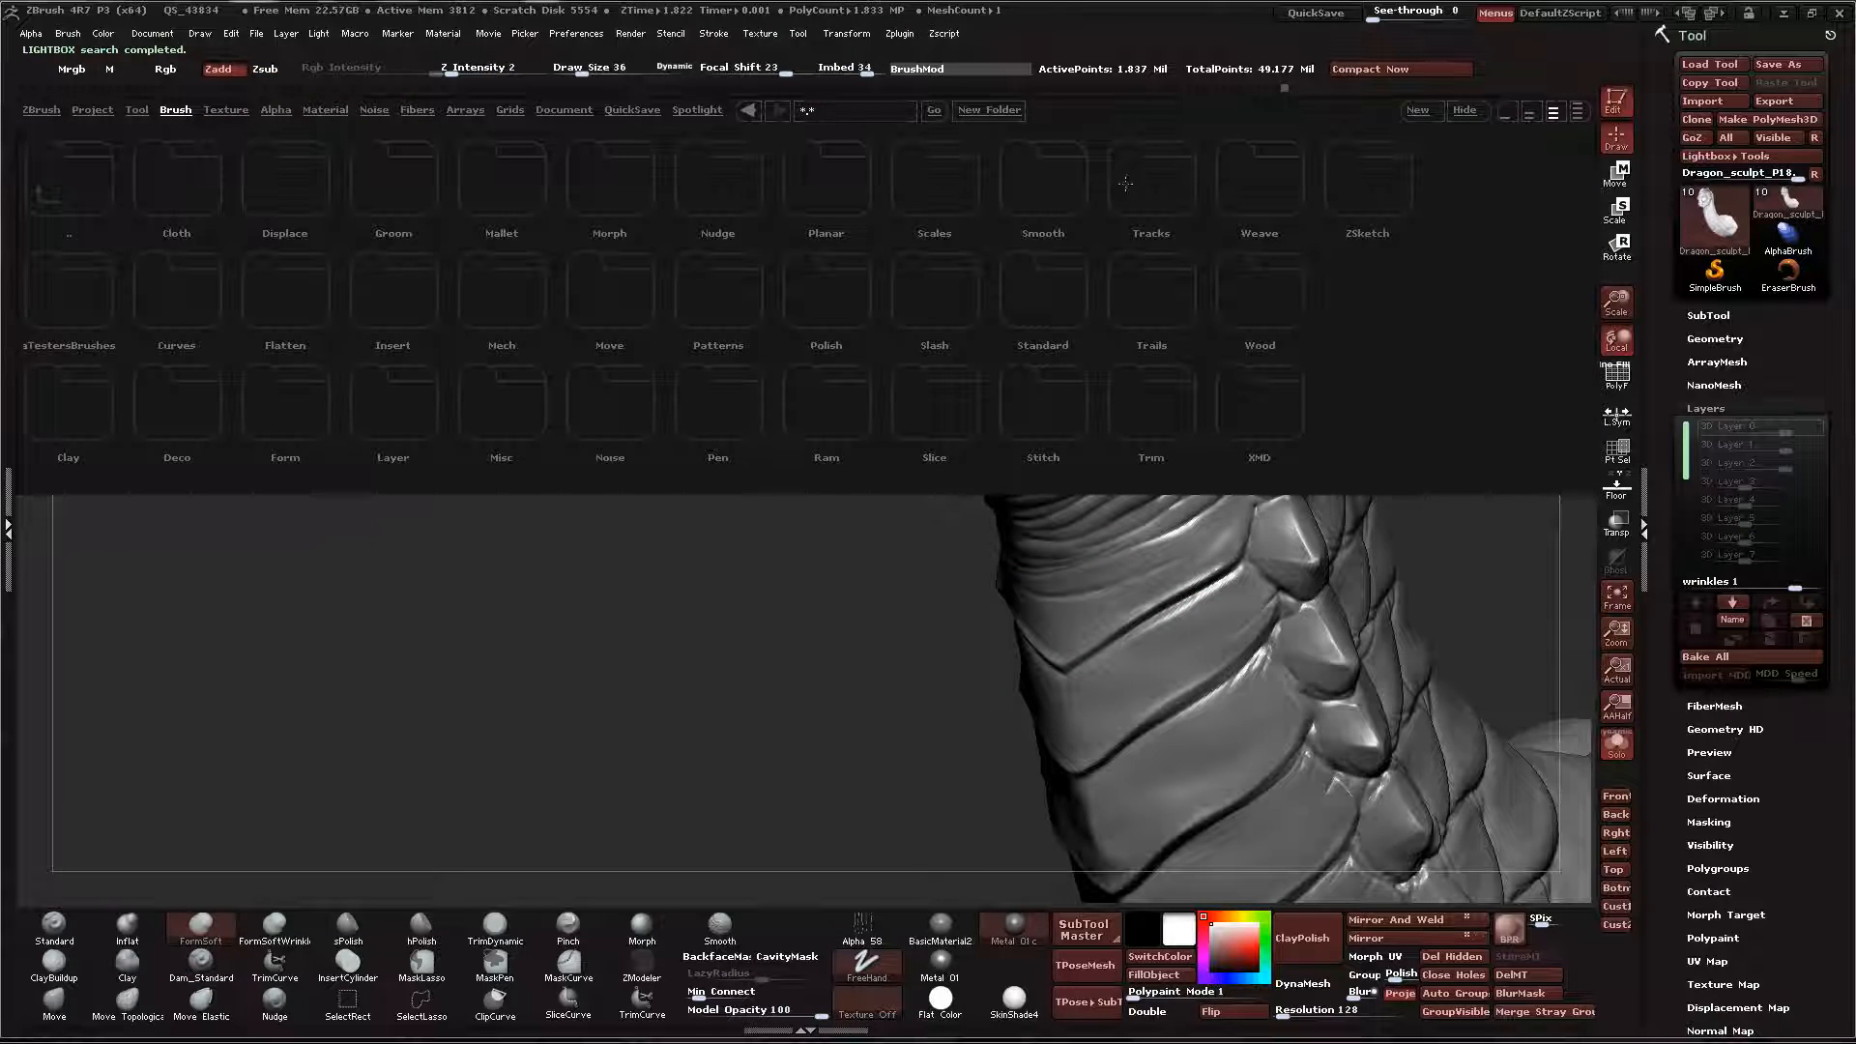